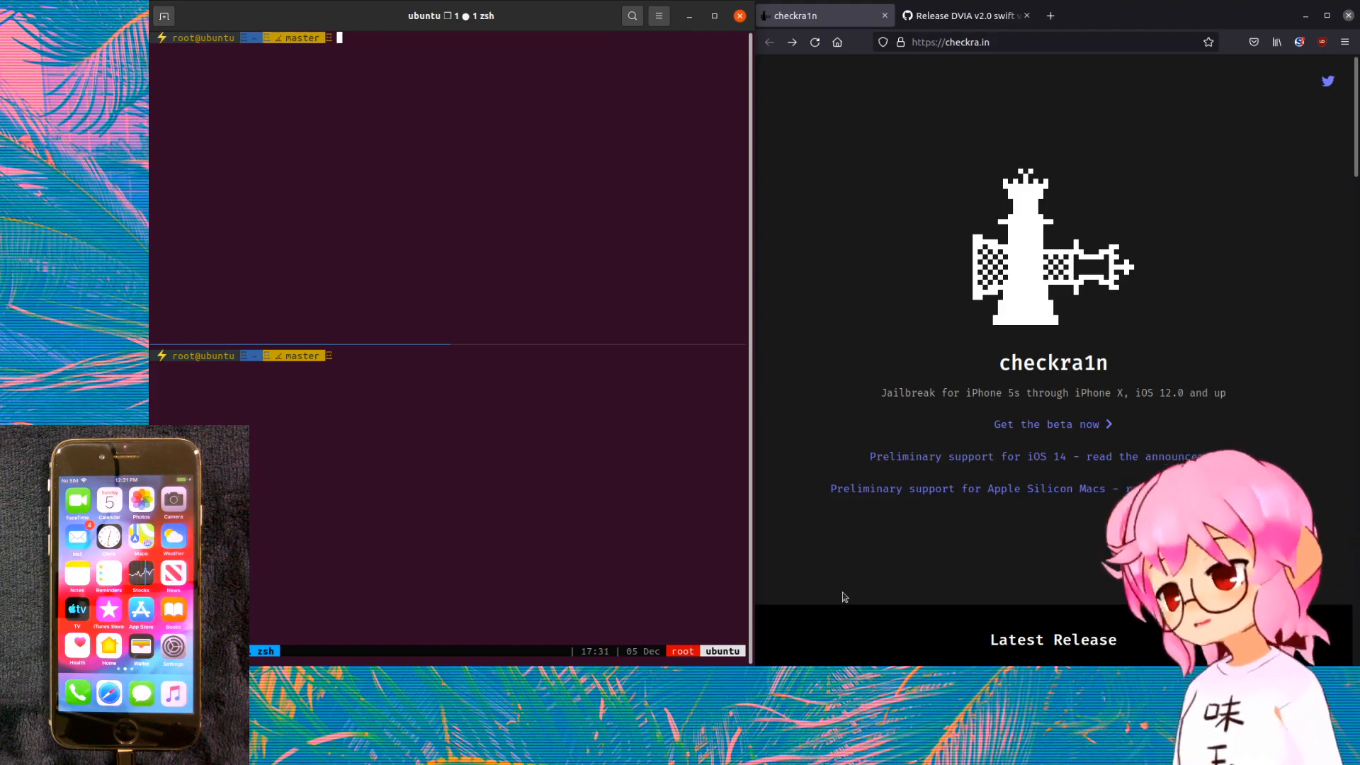
- Scroll the checkra1n page down to the 0.12.4 beta release and its All Downloads list
{"action": "scroll", "scroll_direction": "down", "scroll_amount": 3}
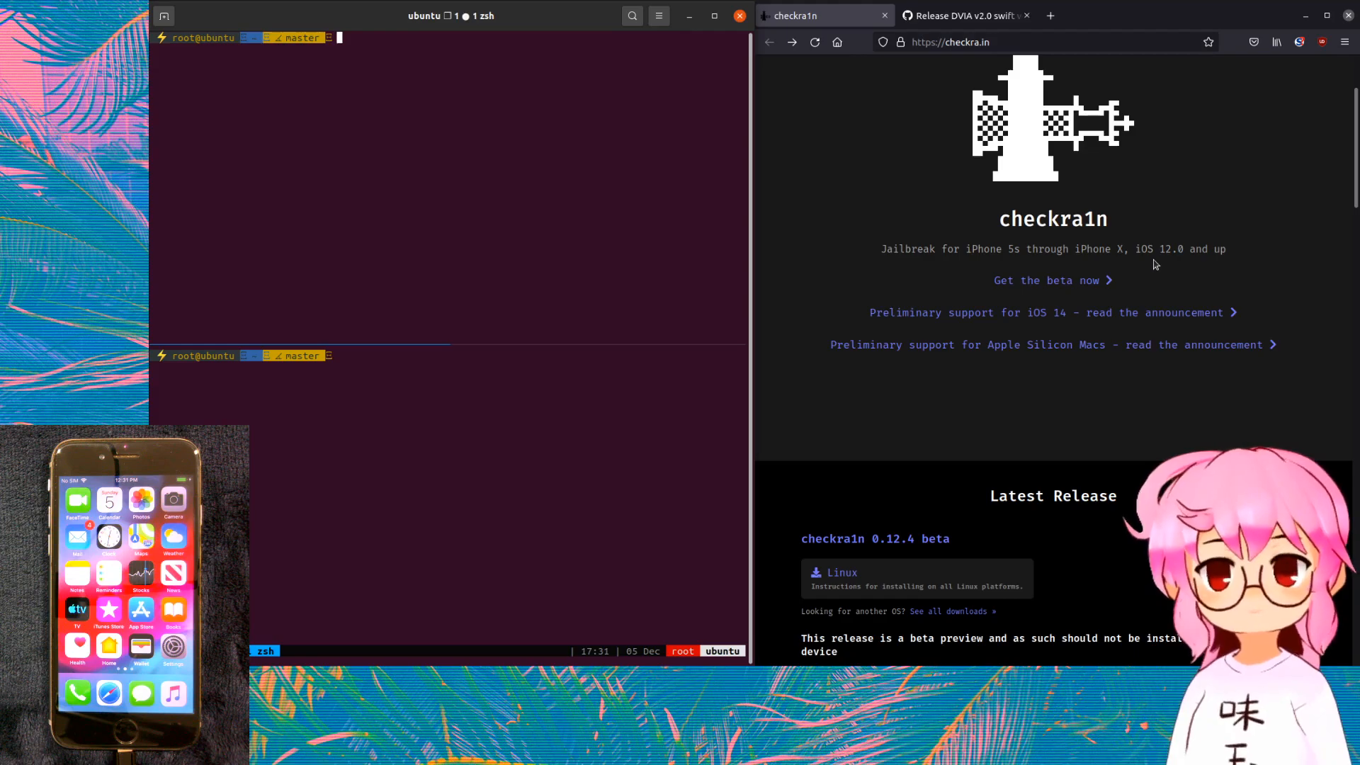
{"action": "scroll", "scroll_direction": "down", "scroll_amount": 3}
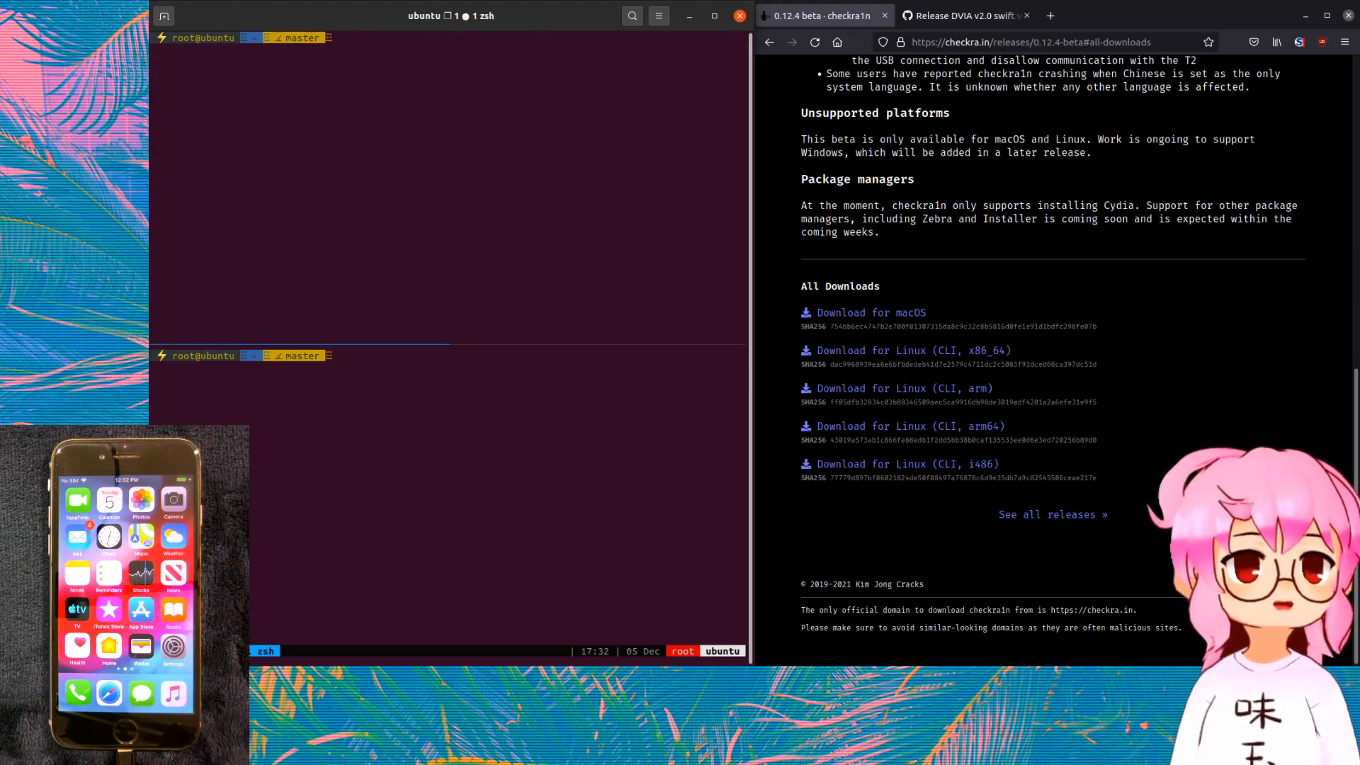
- Make checkra1n executable and run ./checkra1n so it detects the iPhone 6 on iOS 12.5.5
{"action": "type", "text": "./checkra1n"}
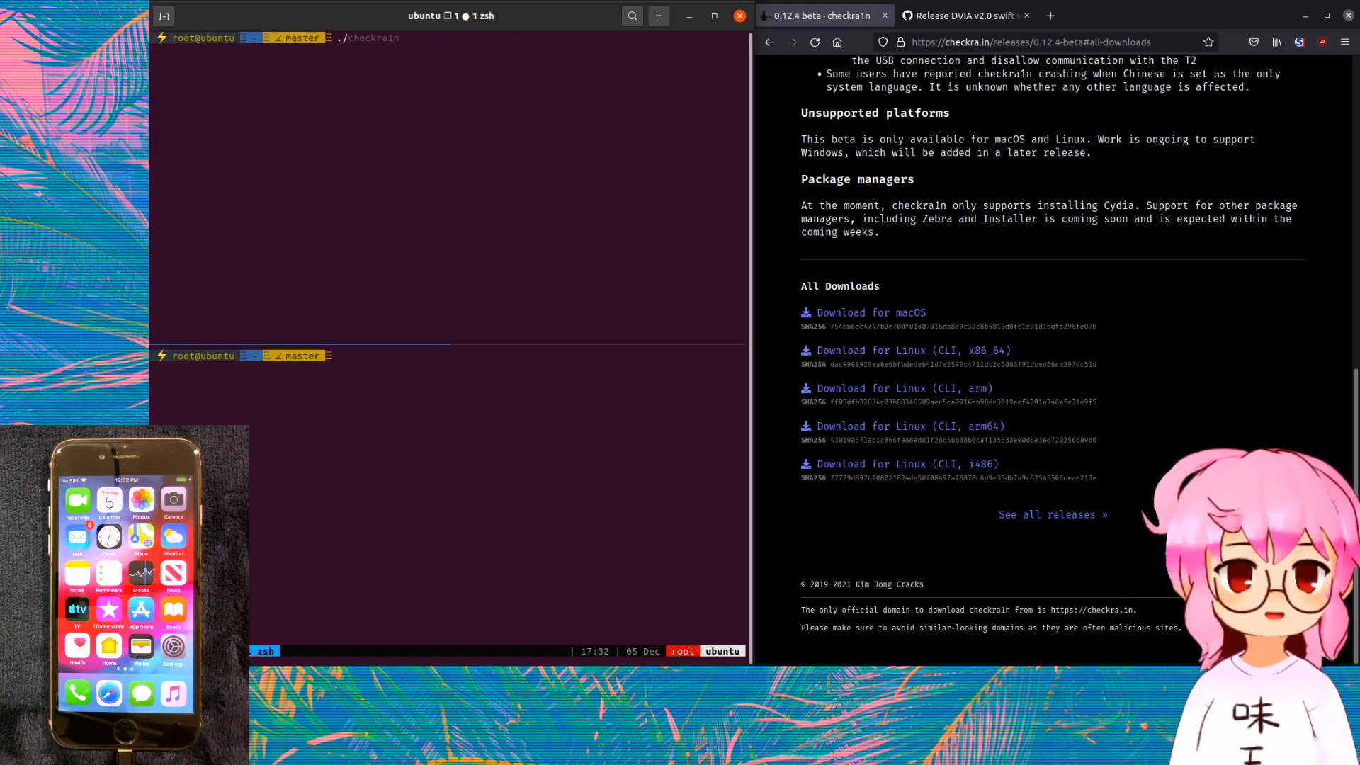
{"action": "type", "text": "chmod +x checkra1n"}
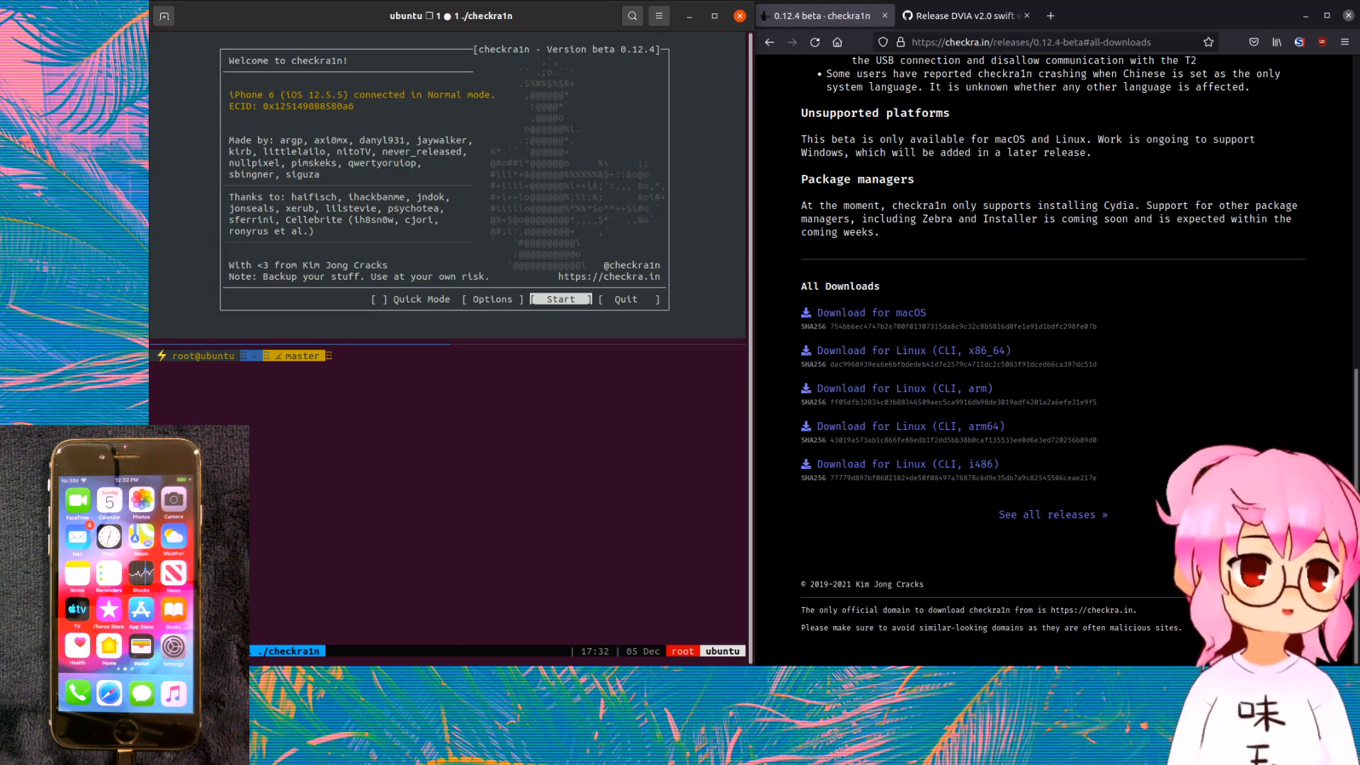
- Start the jailbreak, send the iPhone into recovery mode and proceed through the DFU steps
{"action": "left_click", "coordinate": [559, 299]}
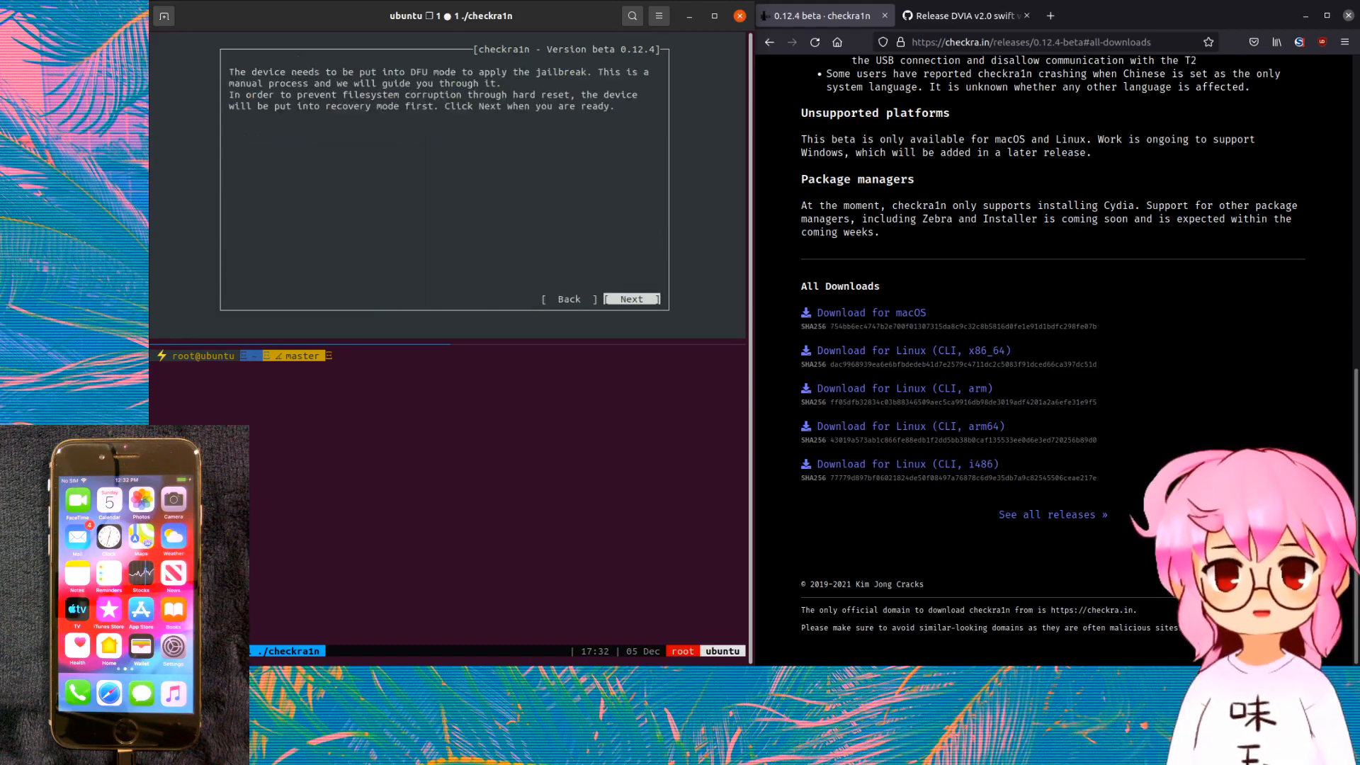
{"action": "left_click", "coordinate": [632, 299]}
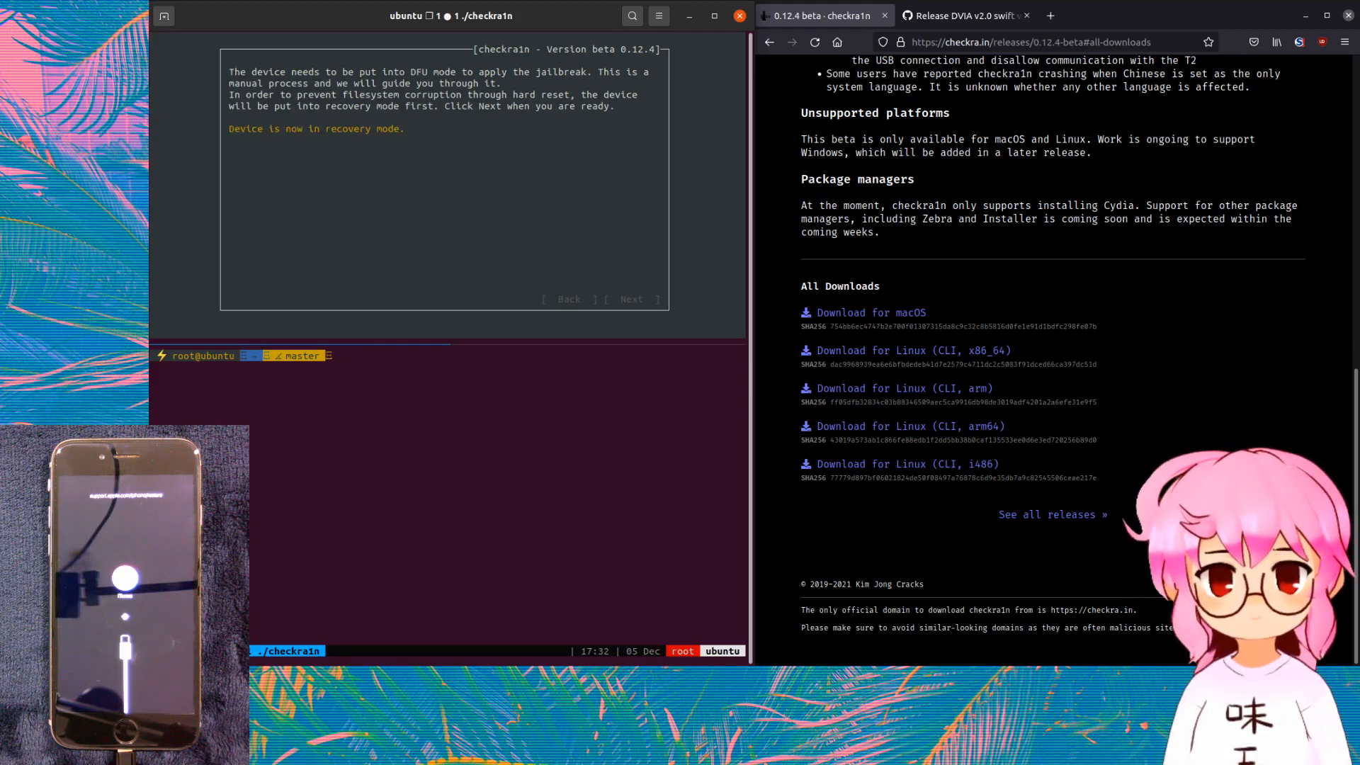
{"action": "left_click", "coordinate": [630, 299]}
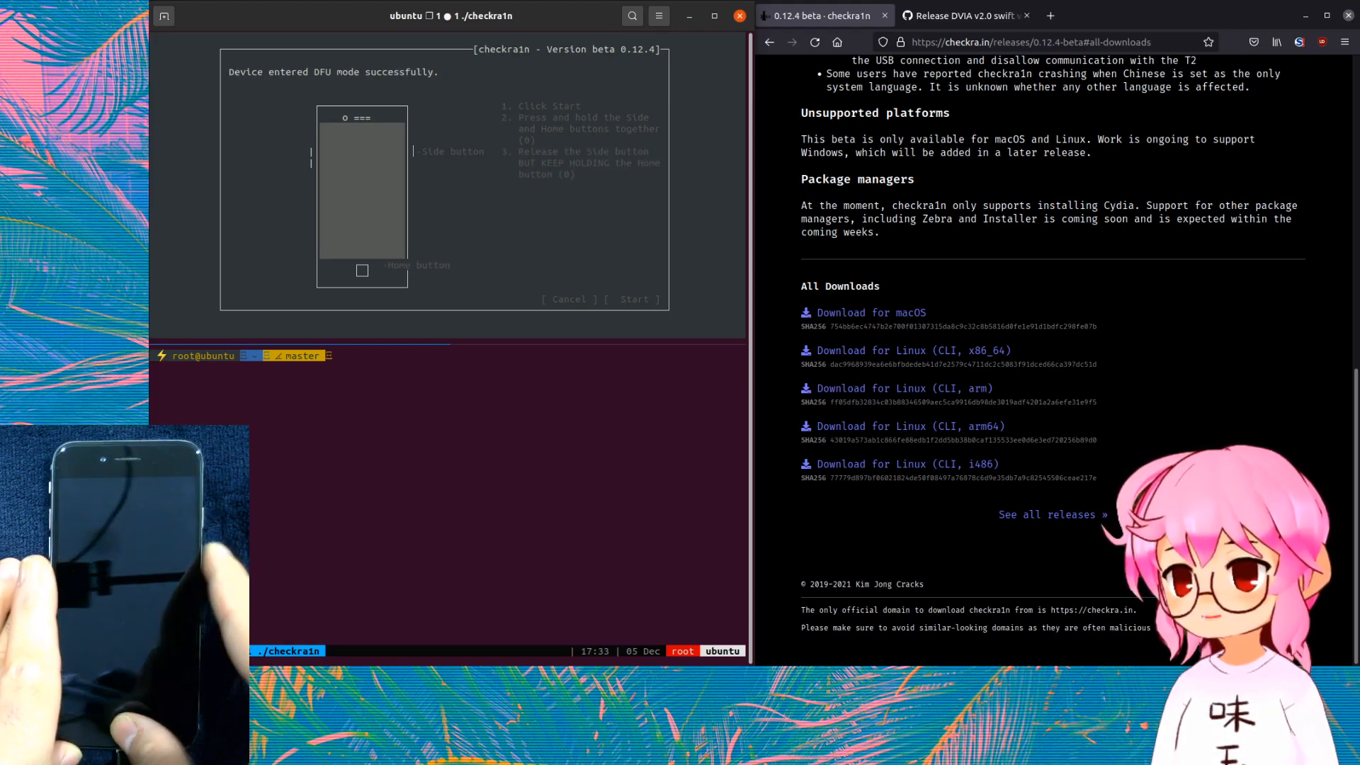
{"action": "left_click", "coordinate": [633, 299]}
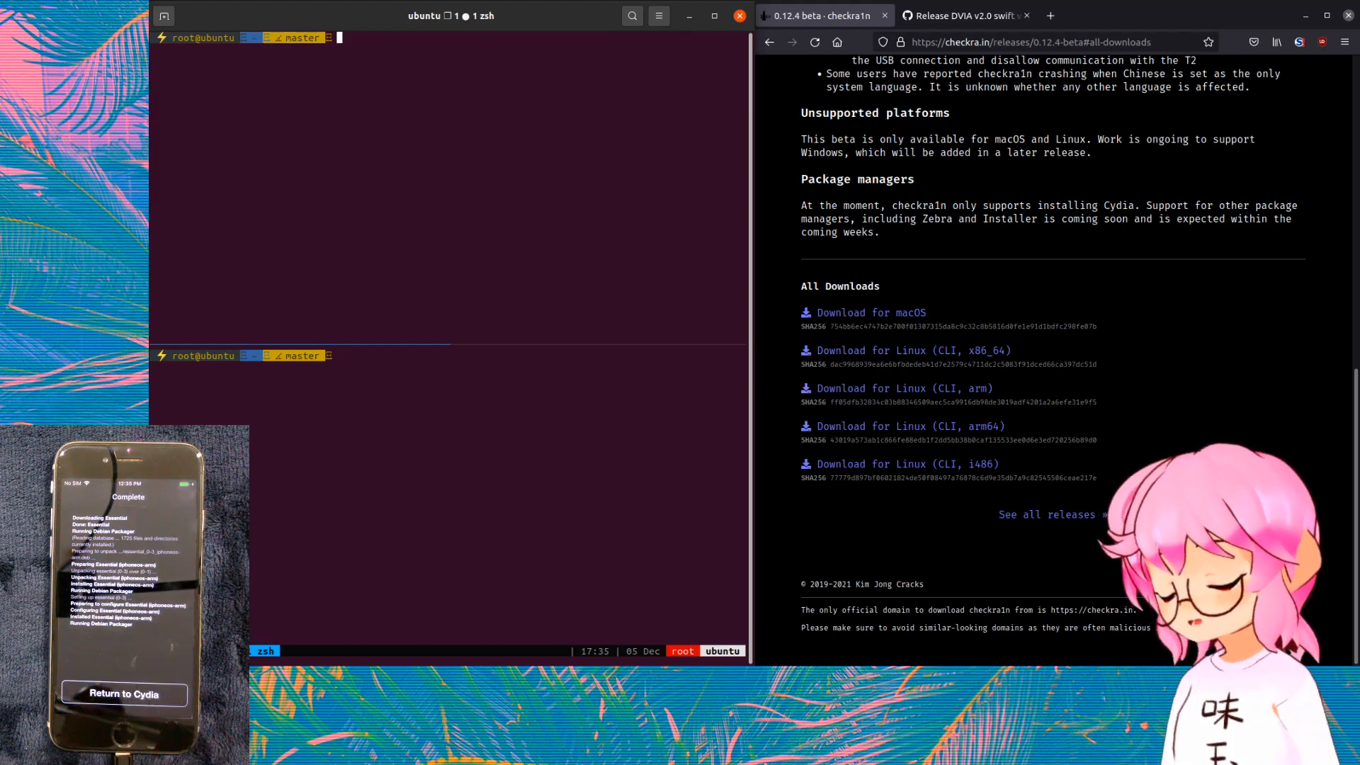
{"action": "left_click", "coordinate": [125, 694]}
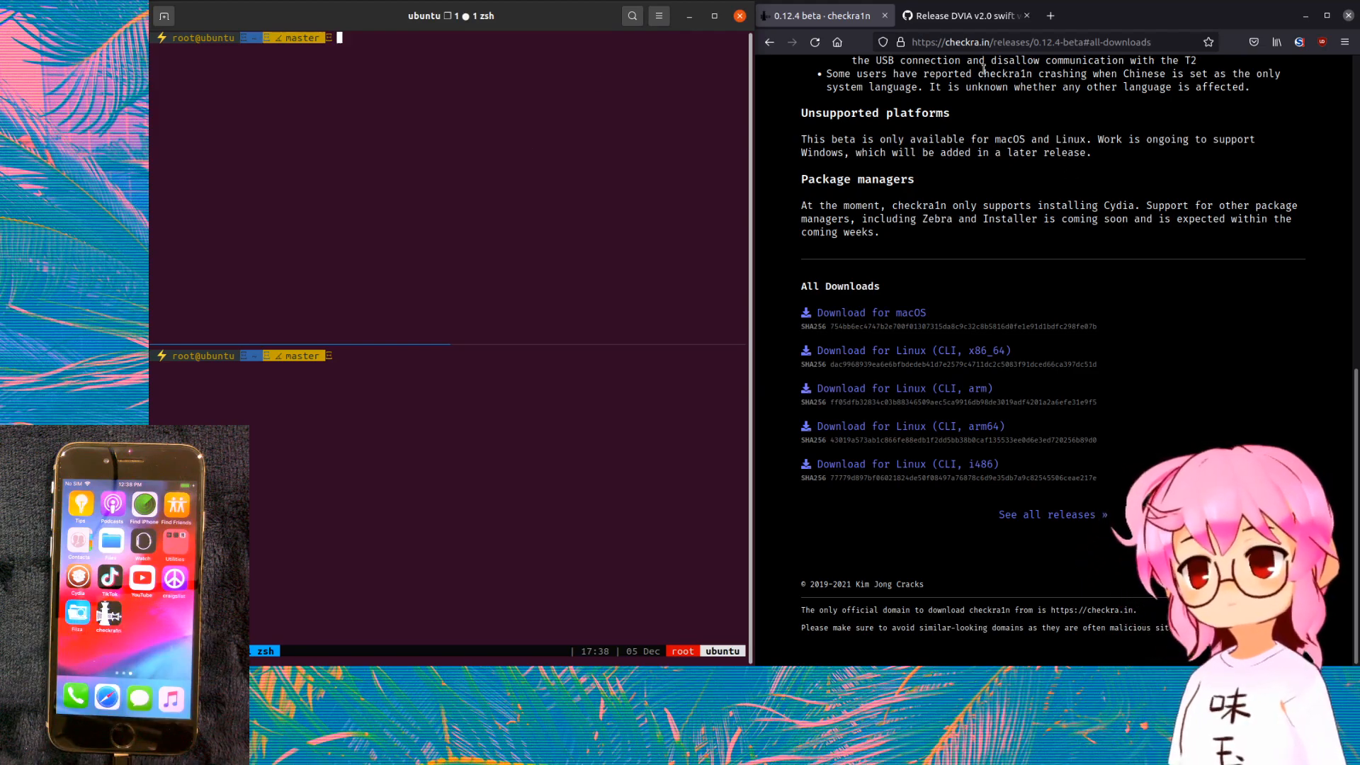
- Copy the DVIA v2.0 release page address from Firefox into the terminal
{"action": "left_click", "coordinate": [963, 15]}
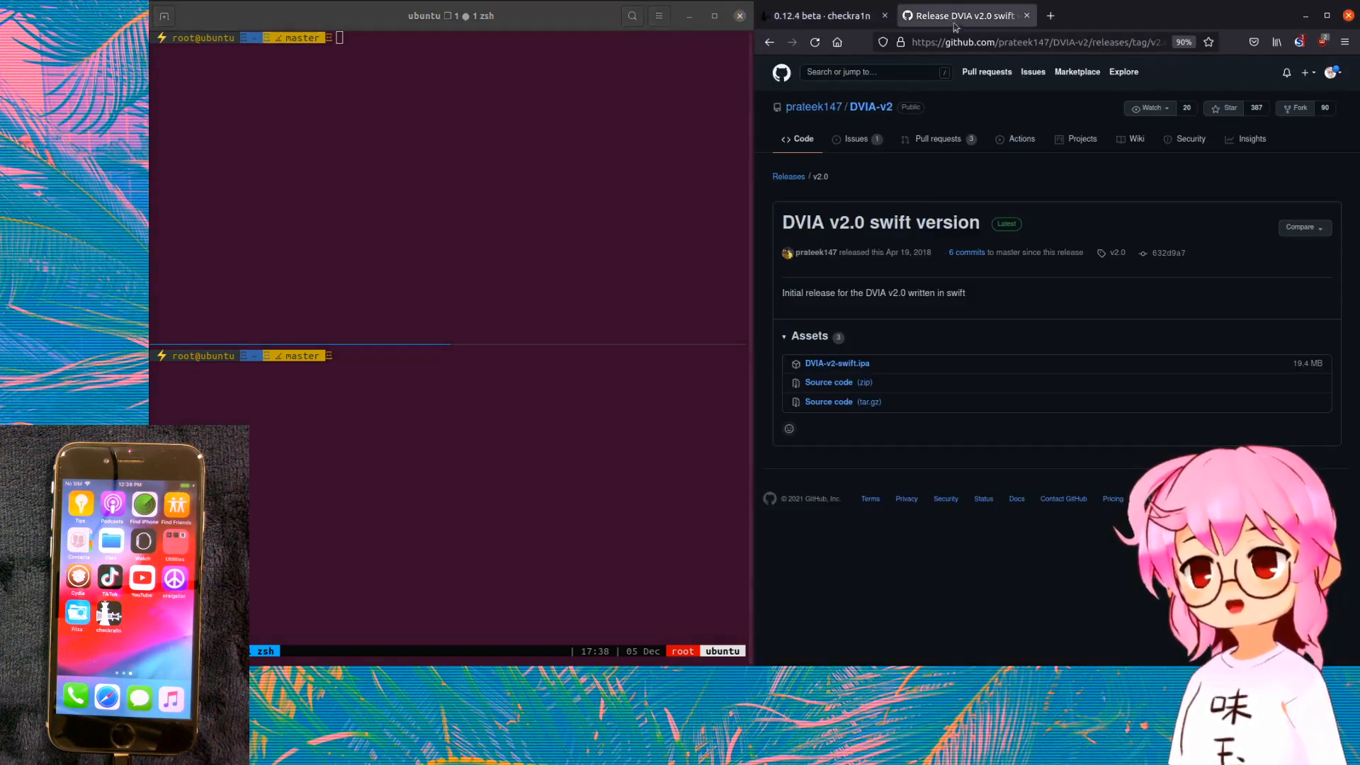
{"action": "right_click", "coordinate": [1033, 42]}
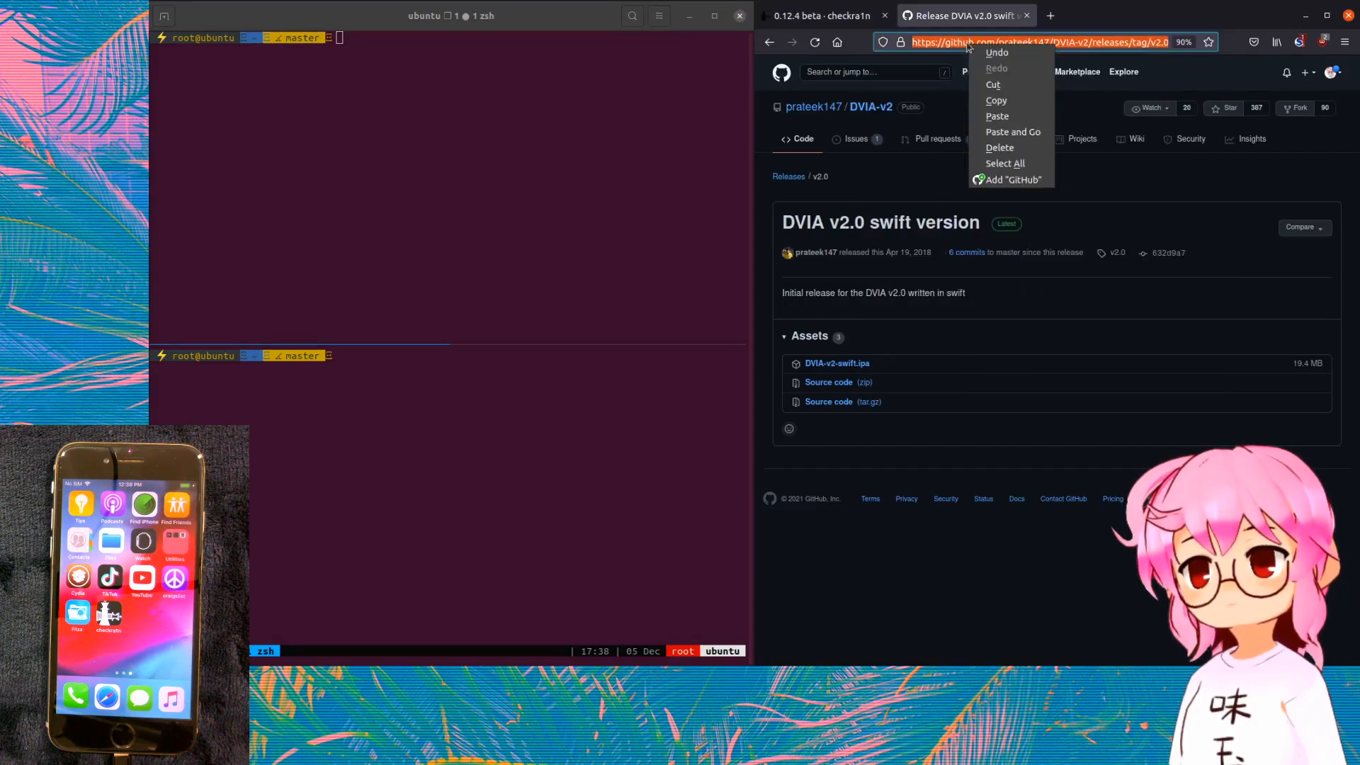
{"action": "left_click", "coordinate": [566, 170]}
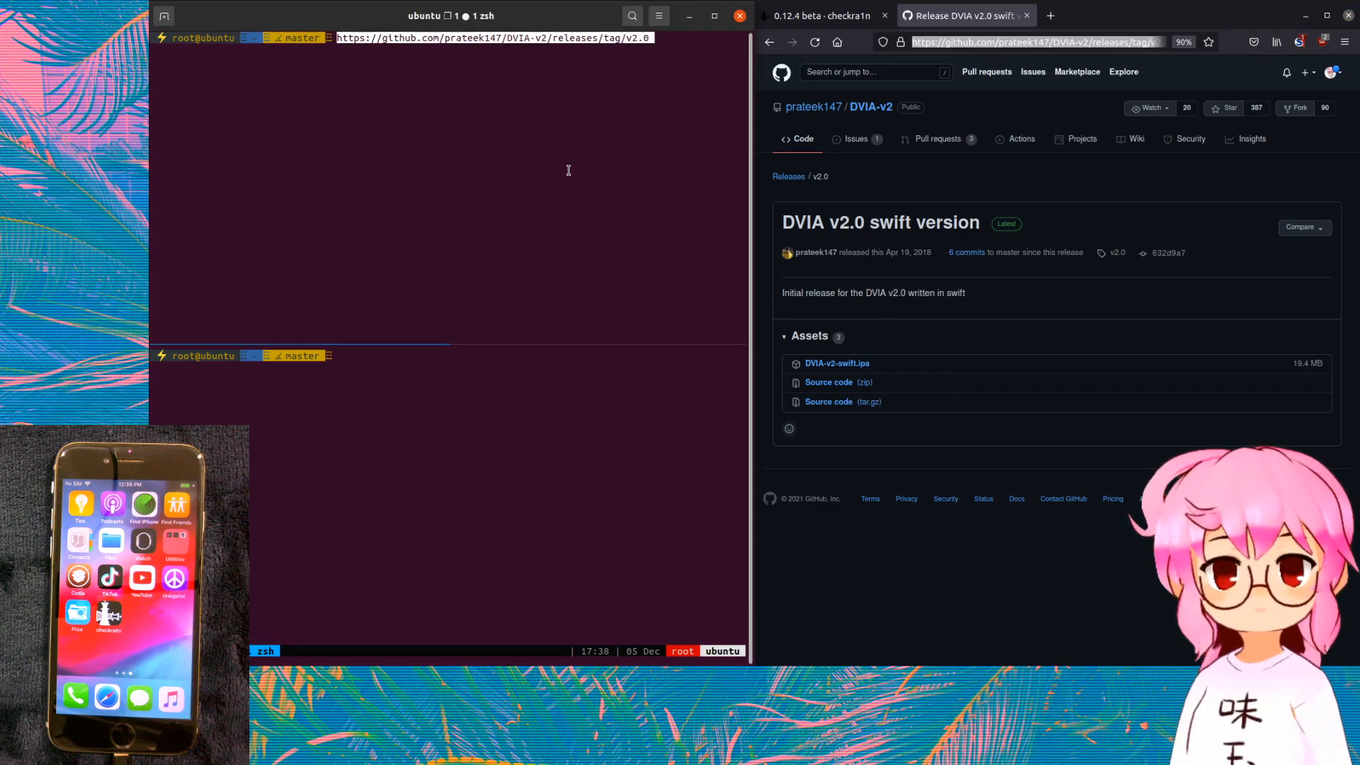
{"action": "type", "text": "\\="}
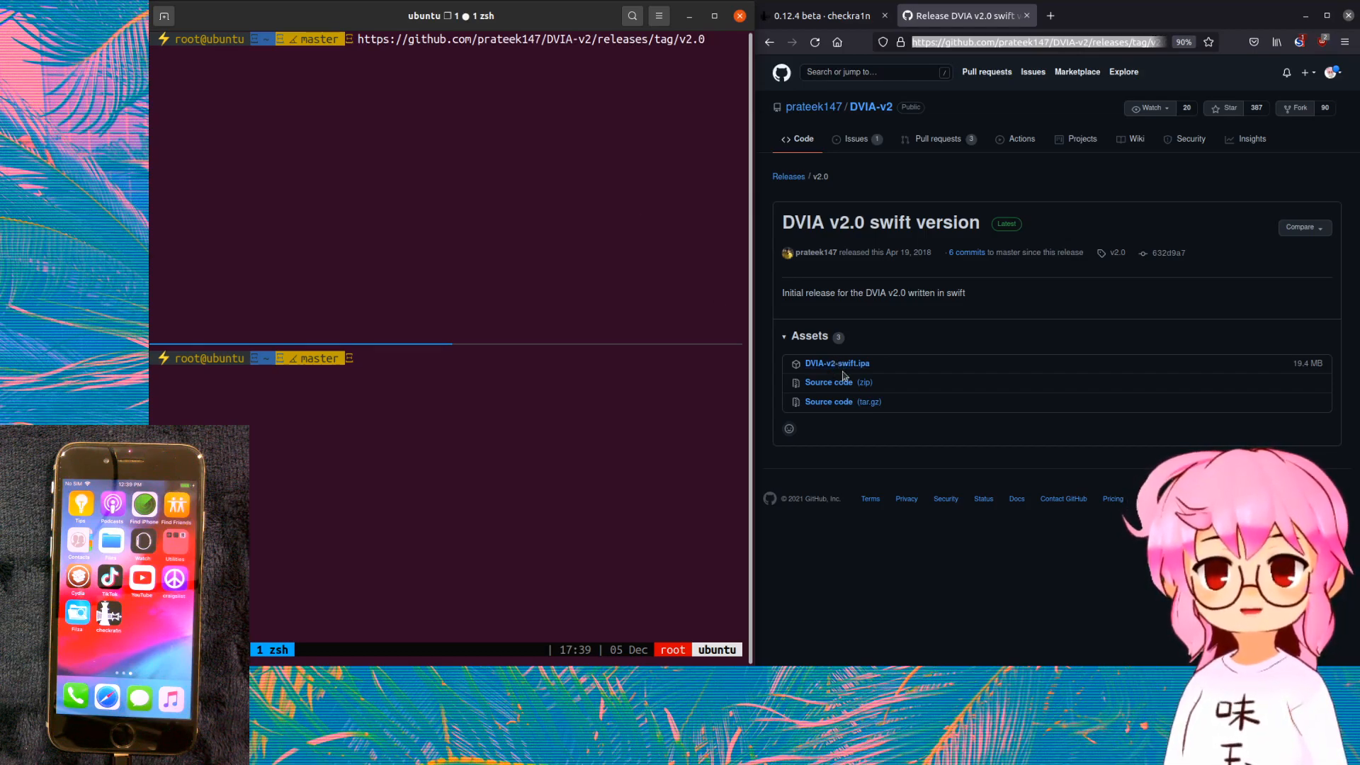
- Copy the DVIA-v2-swift.ipa link and run wget on it in zsh
{"action": "right_click", "coordinate": [836, 362]}
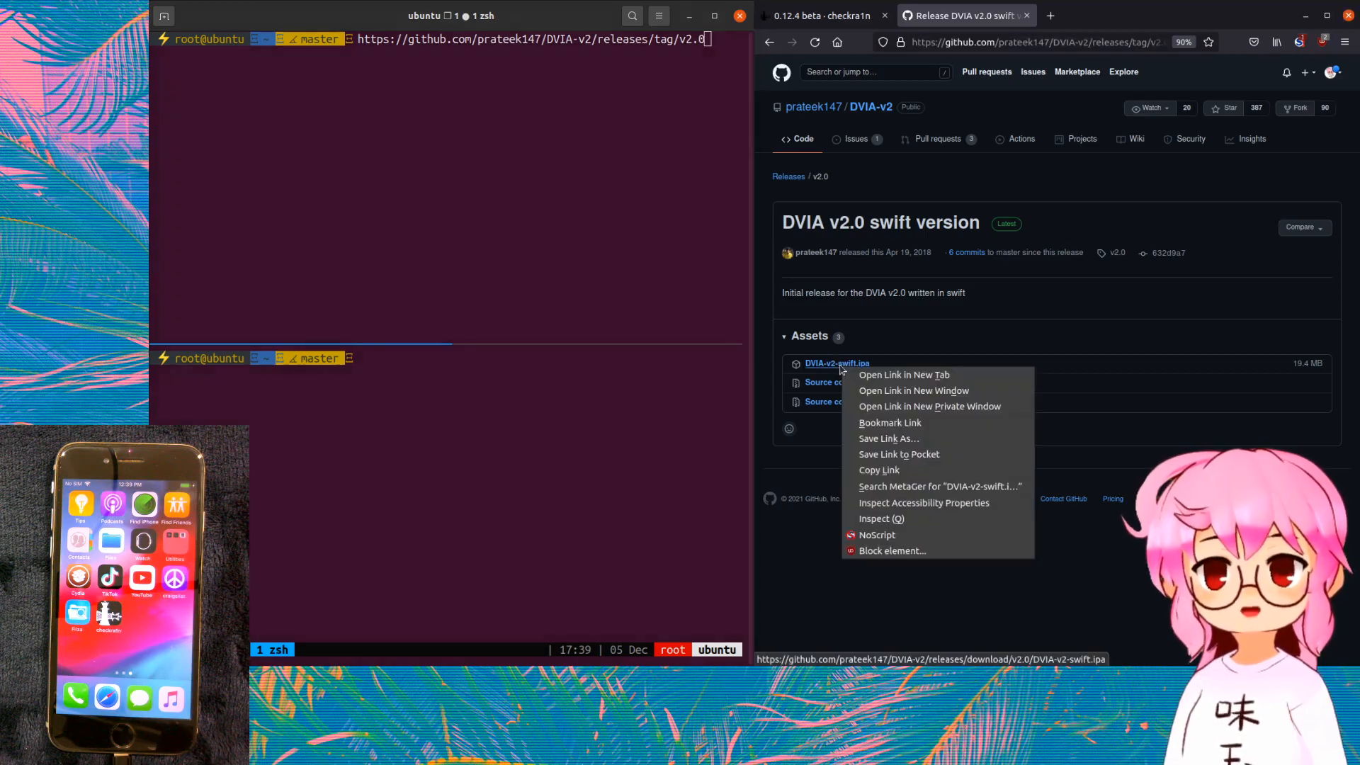
{"action": "left_click", "coordinate": [495, 237]}
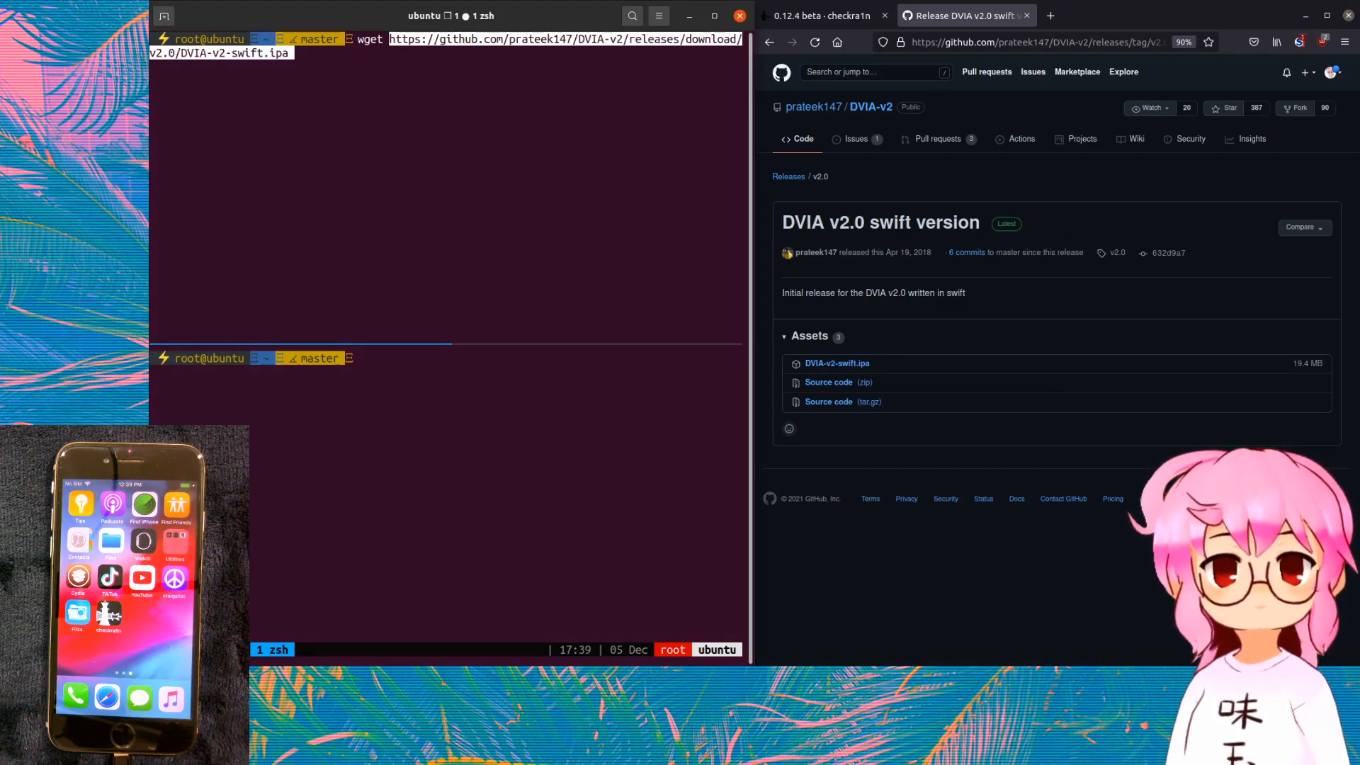
{"action": "key", "text": "Return"}
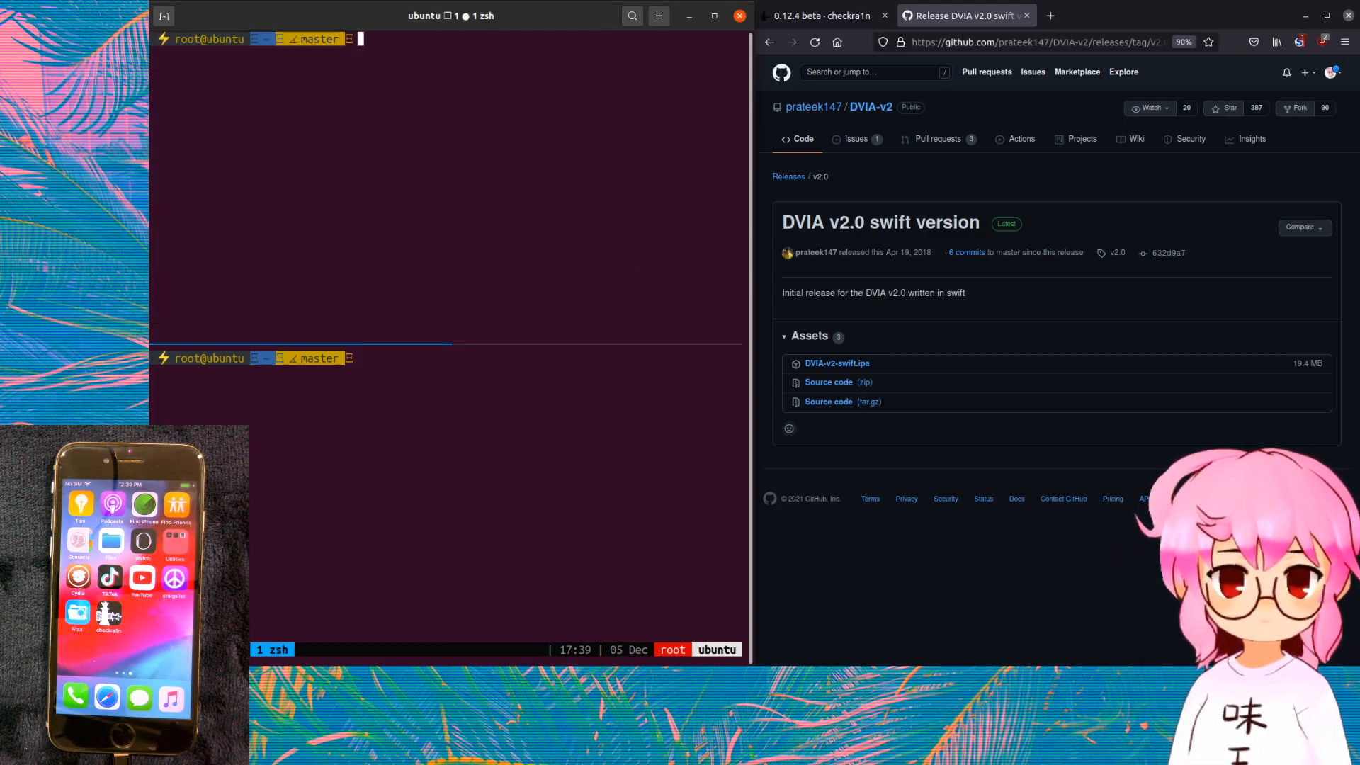
- Check networking status with systemctl, then stop the apache2 service
{"action": "type", "text": "systemctl status networking"}
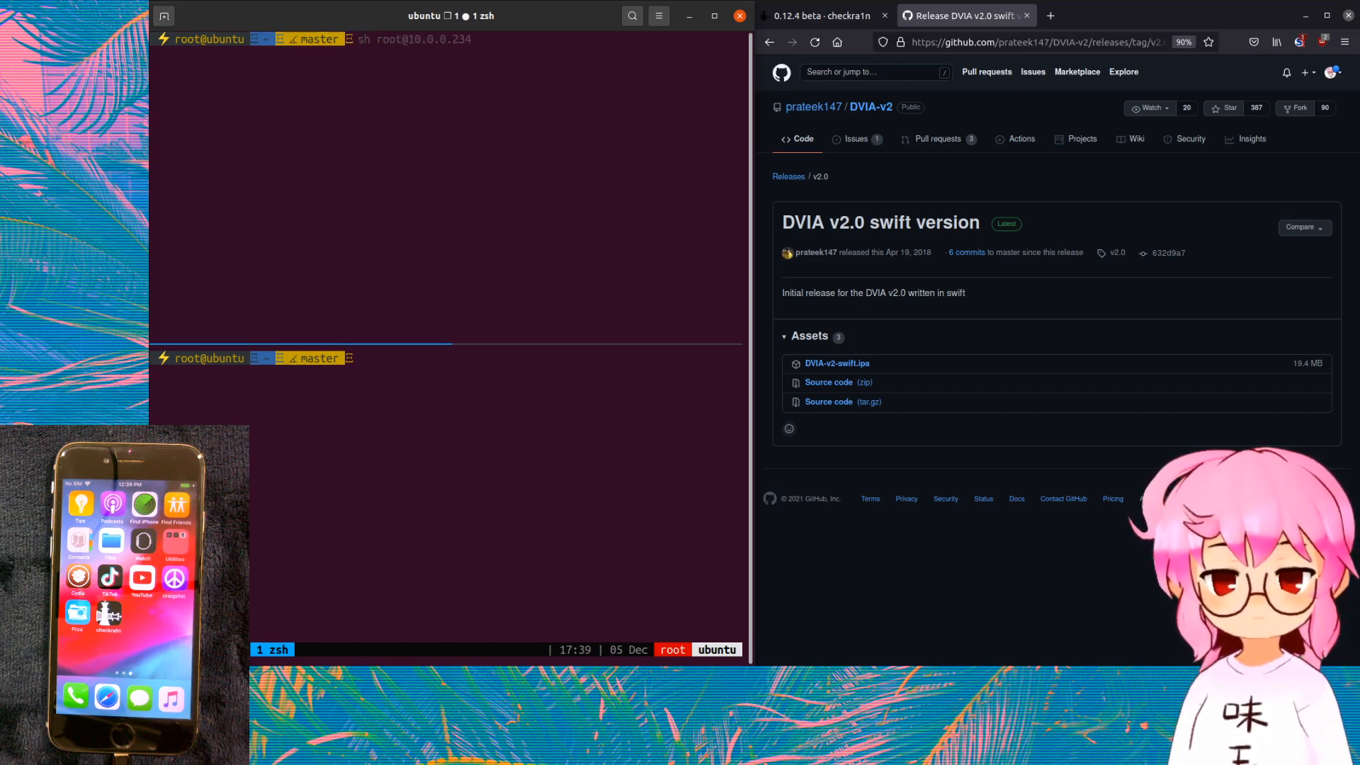
{"action": "type", "text": "service apache2 stop"}
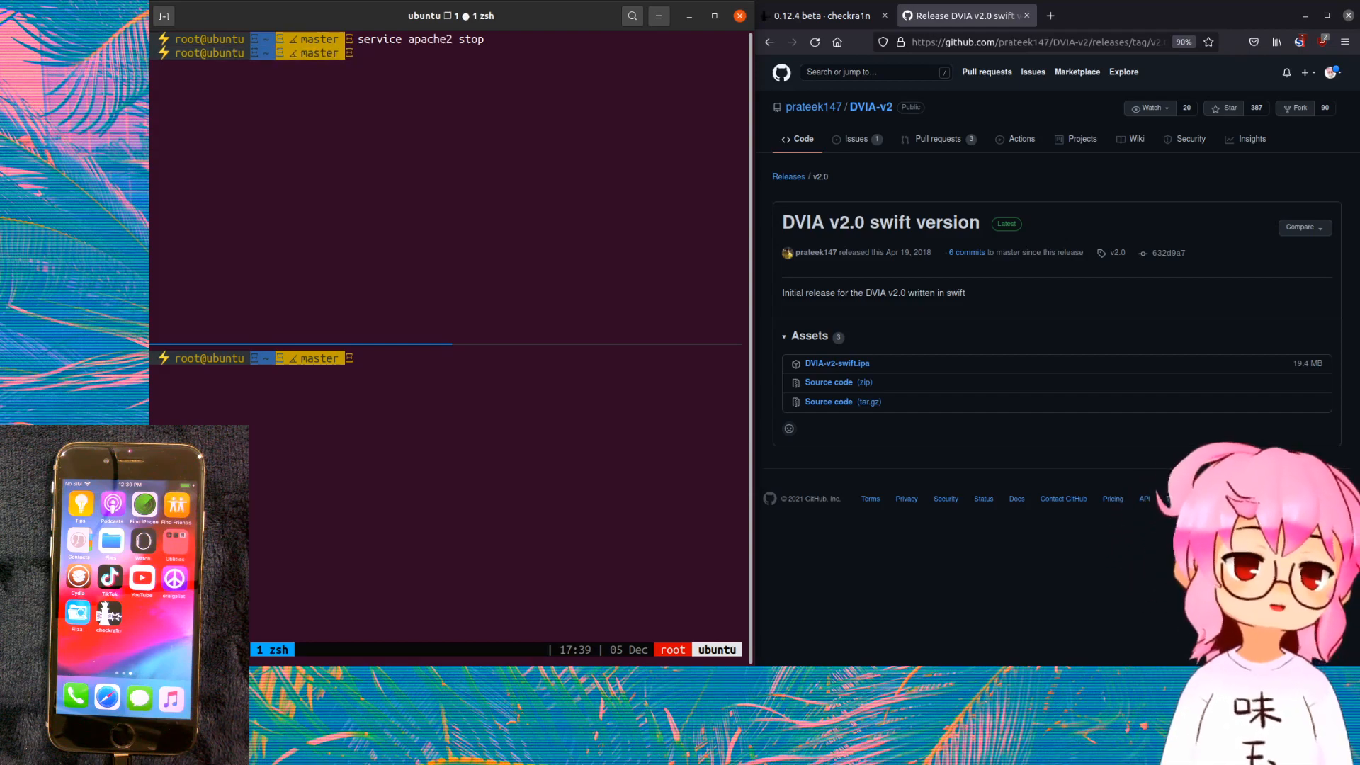
- Serve the ipa with python3 -m http.server 80 until the iPhone fetches it, then stop the server
{"action": "type", "text": "python3 -m http.server 80"}
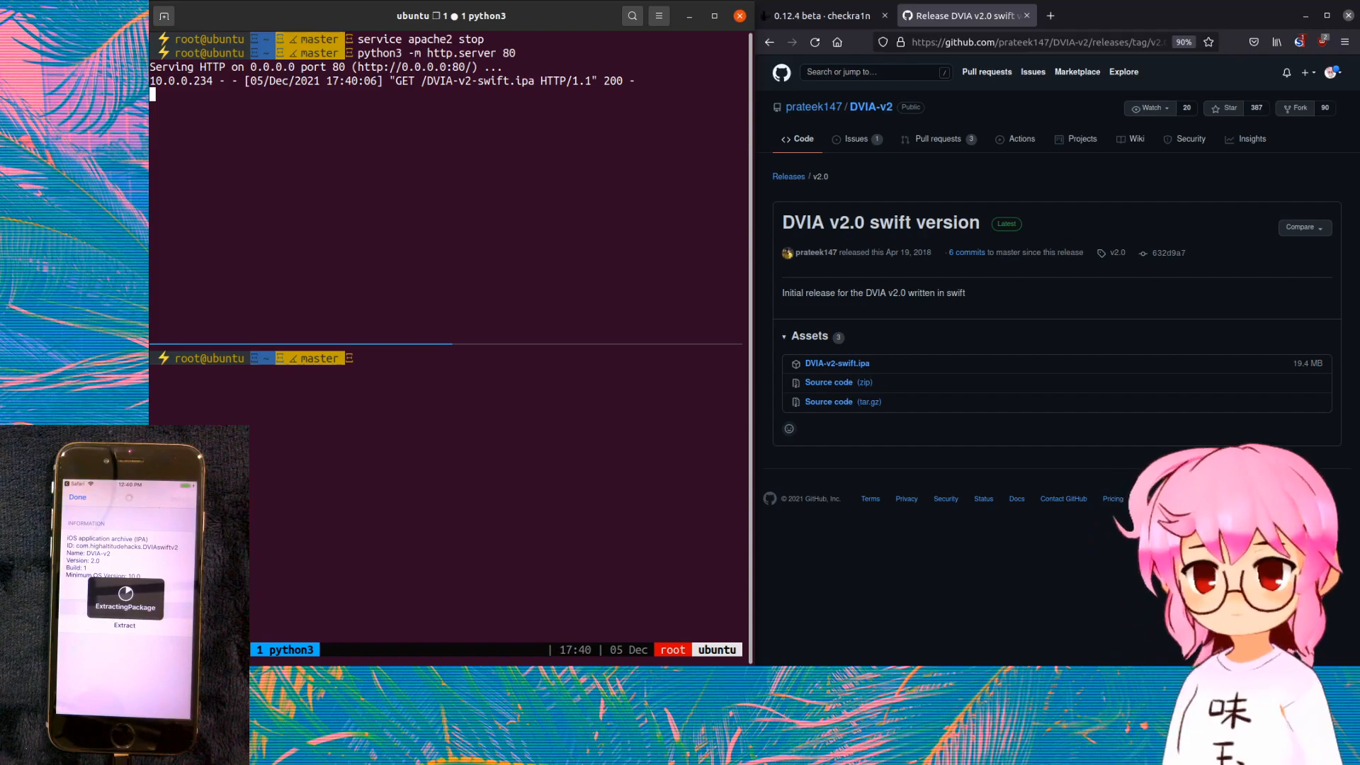
{"action": "key", "text": "ctrl+c"}
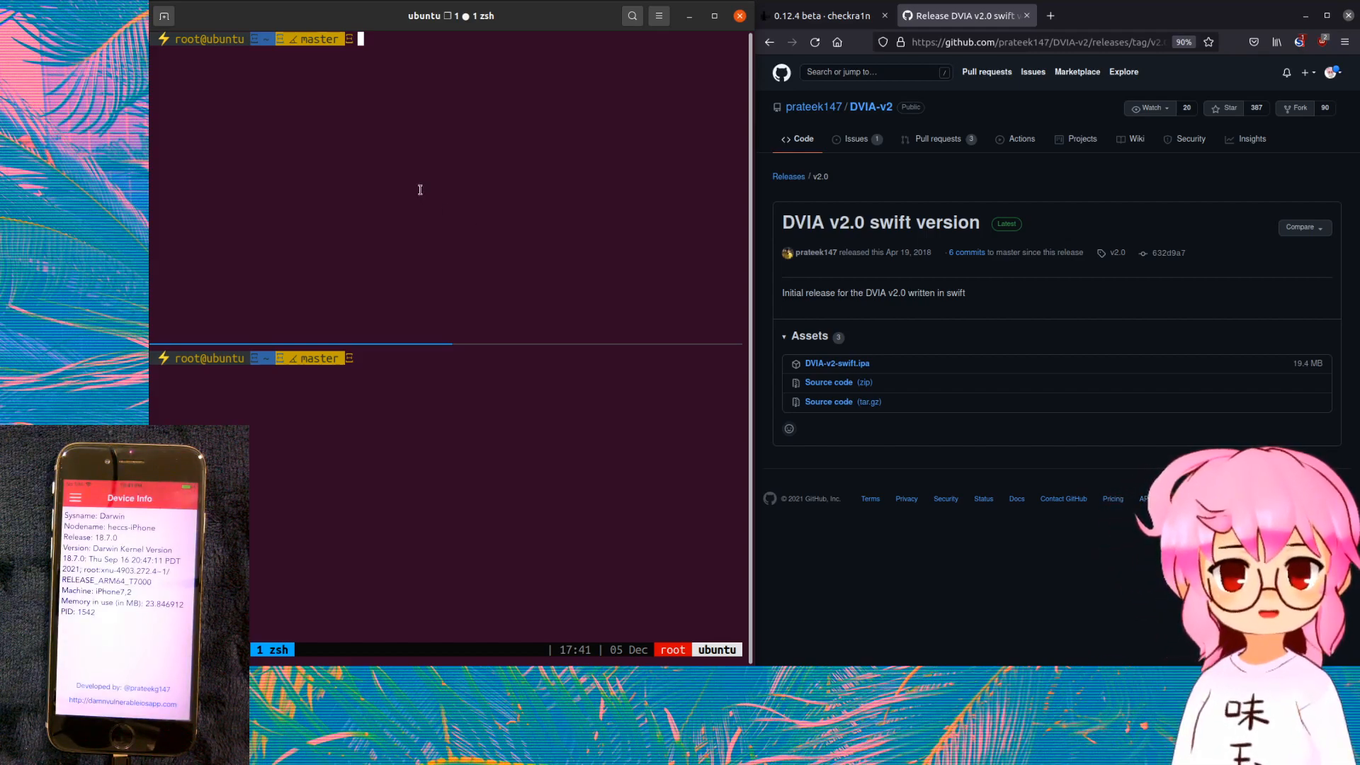
- Run pip3 install objection frida-tools
{"action": "type", "text": "pip3 install objection"}
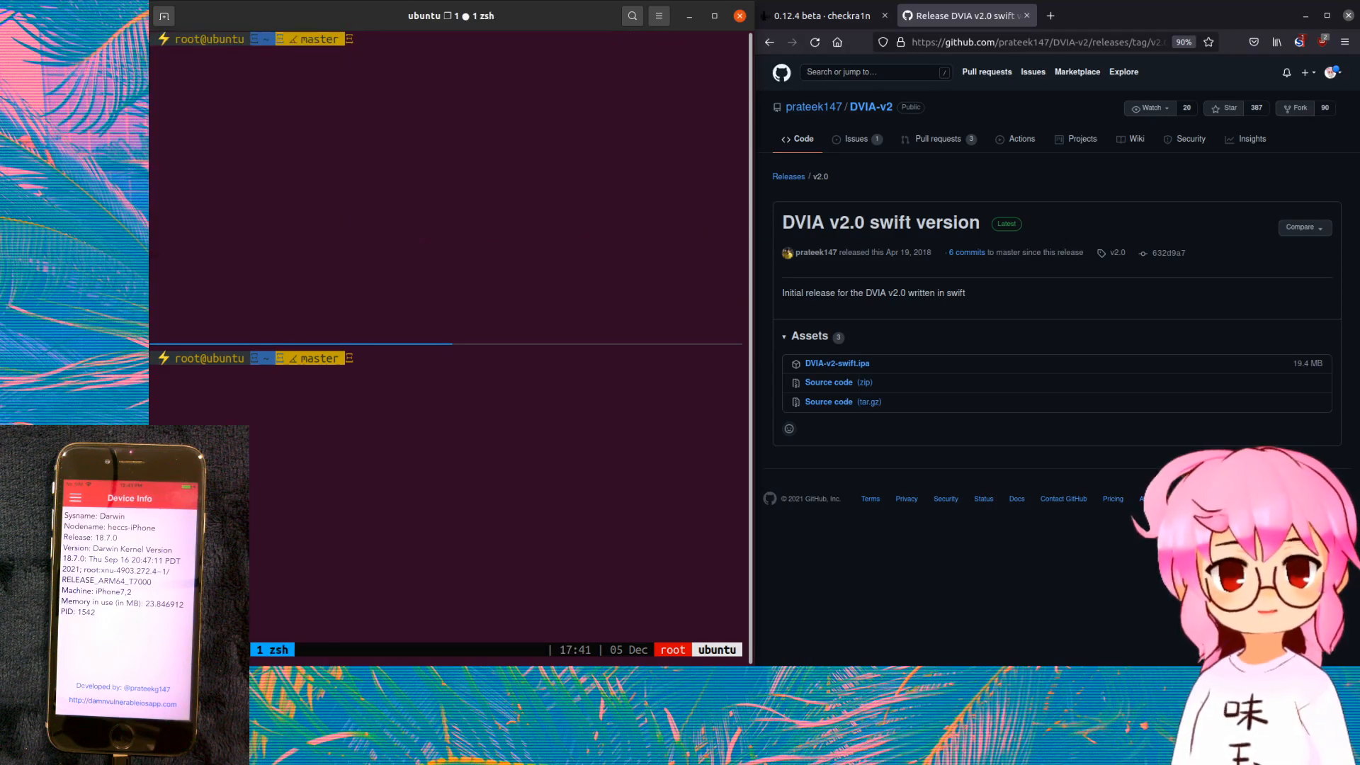
{"action": "type", "text": "pip3 install objection"}
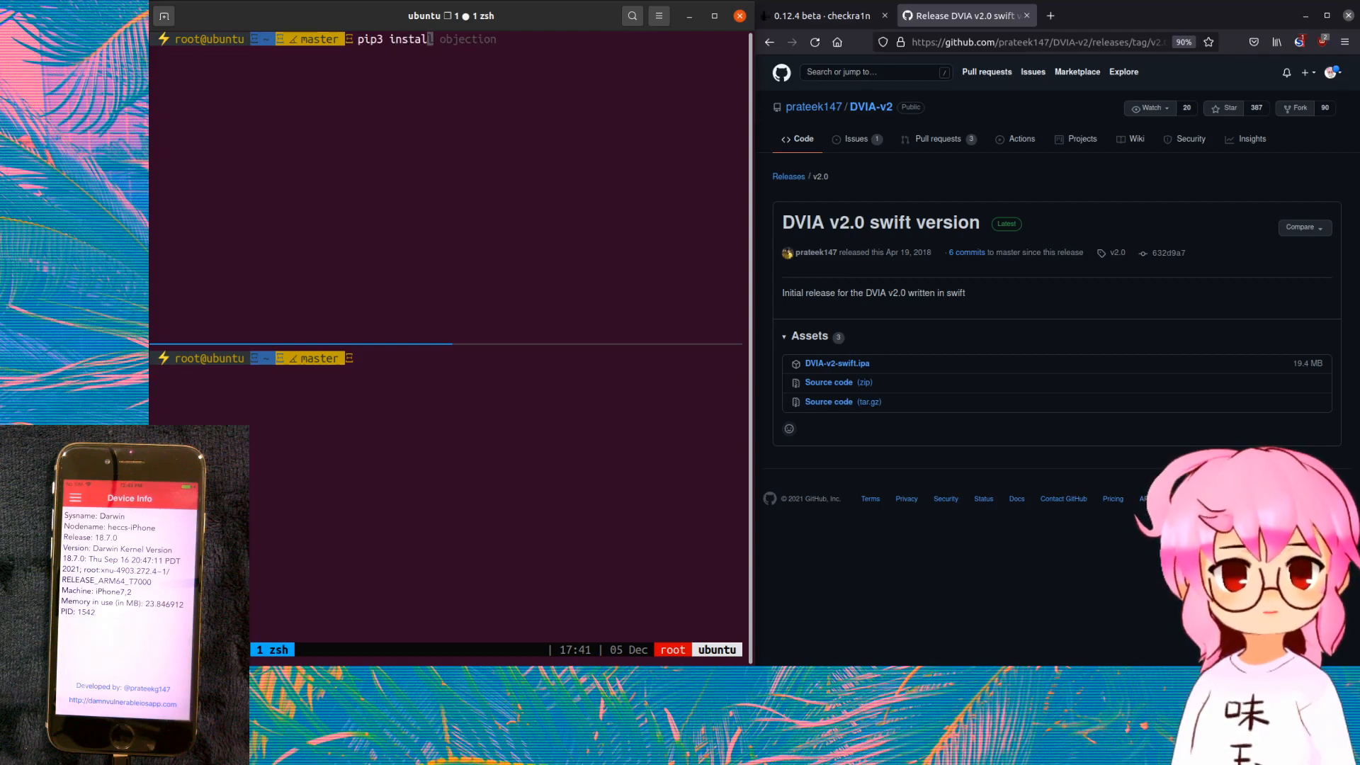
{"action": "type", "text": "frida-tools"}
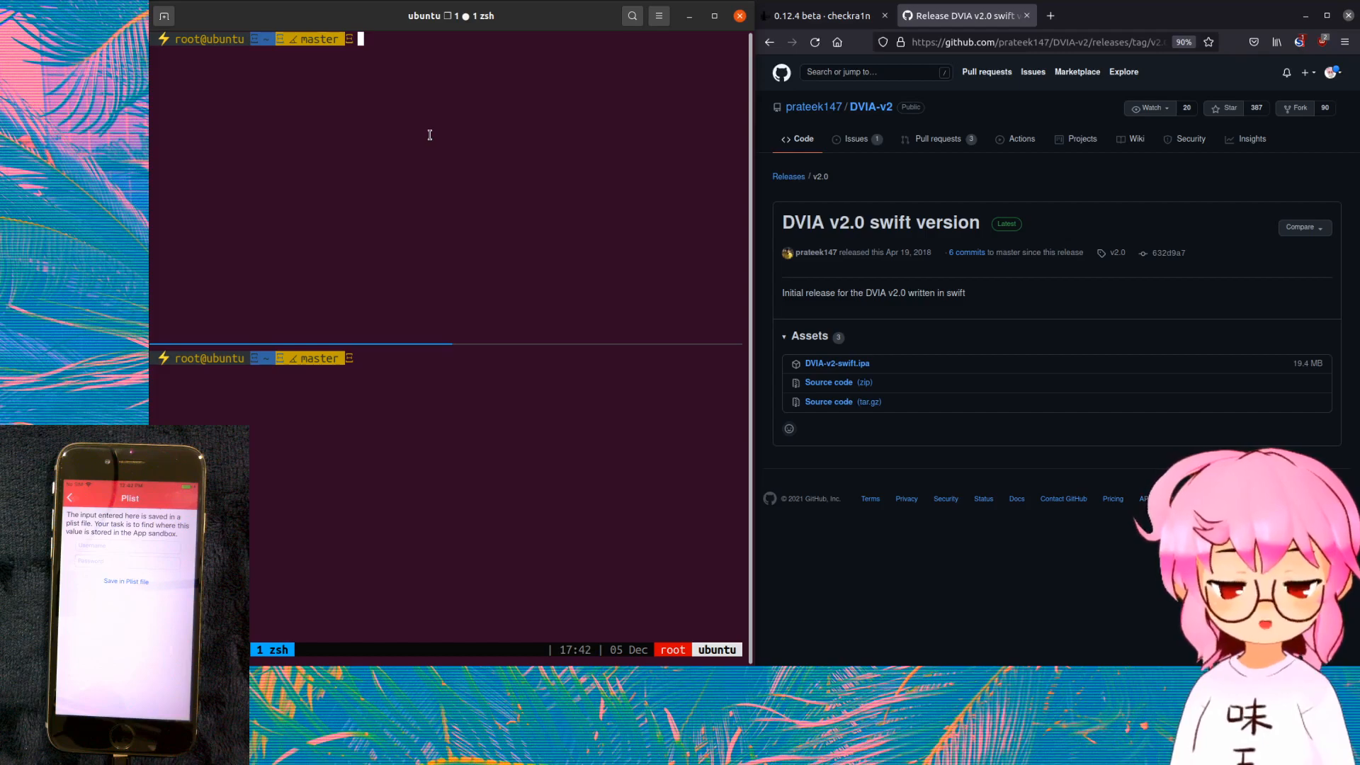
- Run frida-ps -U and scroll the process list to find DVIA-v2's PID
{"action": "type", "text": "frida-ps -U"}
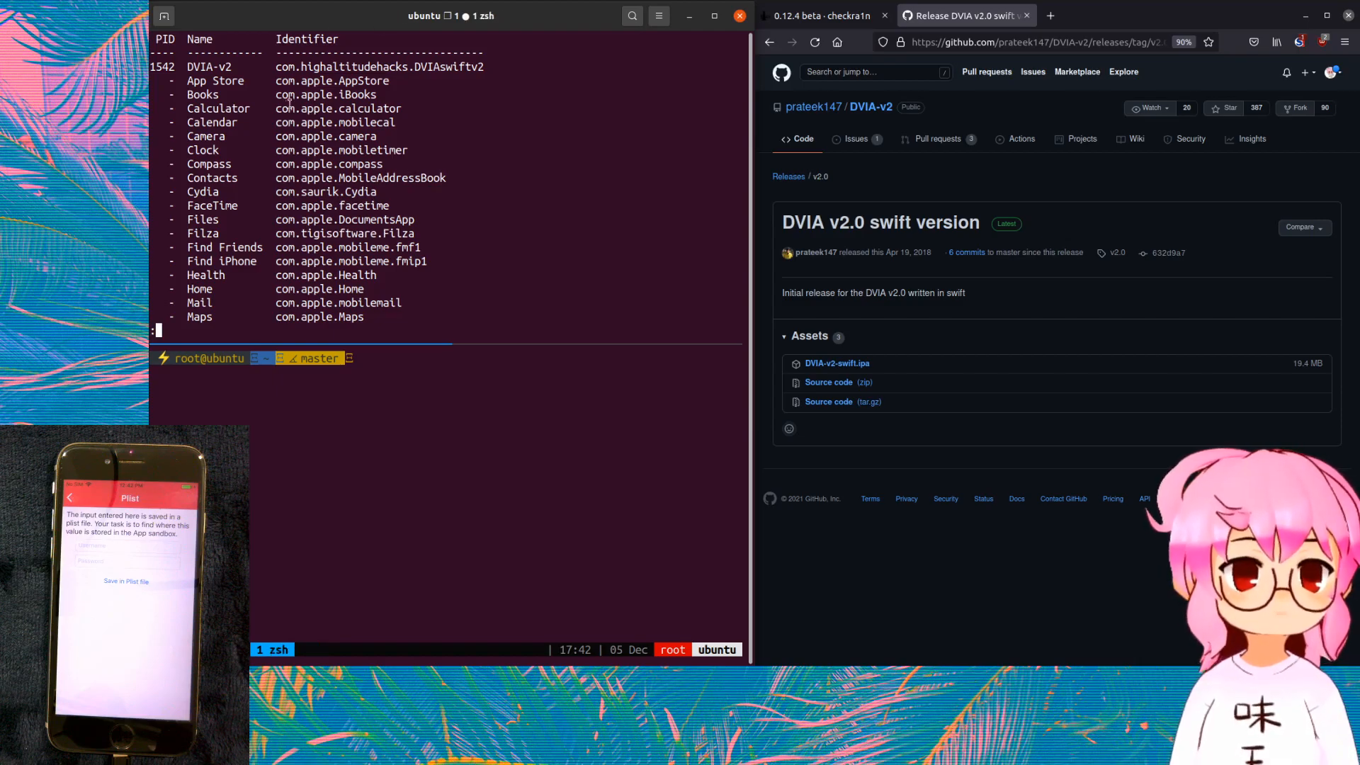
{"action": "scroll", "scroll_direction": "down", "scroll_amount": 3}
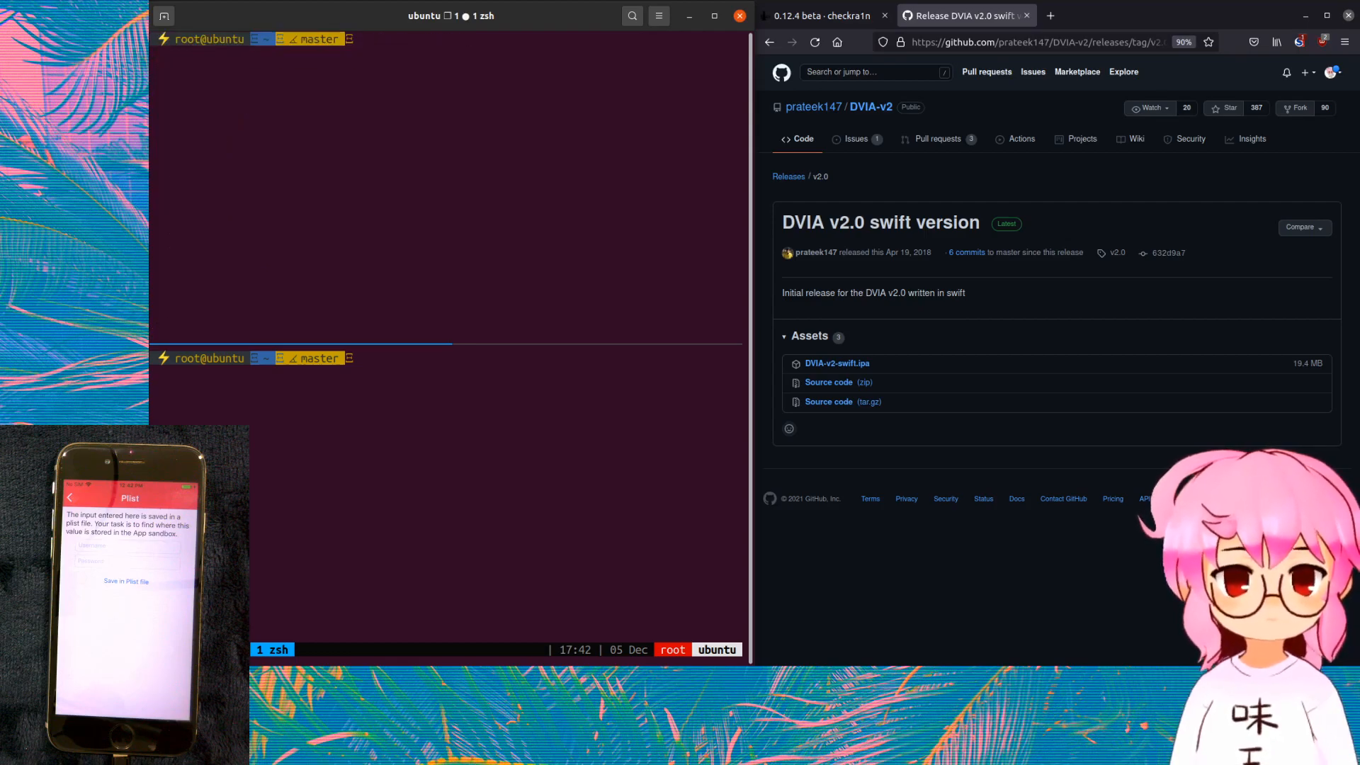
- Run 'objection -g 1542 explore' and enter 'ios plist cat userInfo.plist' at its prompt
{"action": "type", "text": "objection -g 1378 explore"}
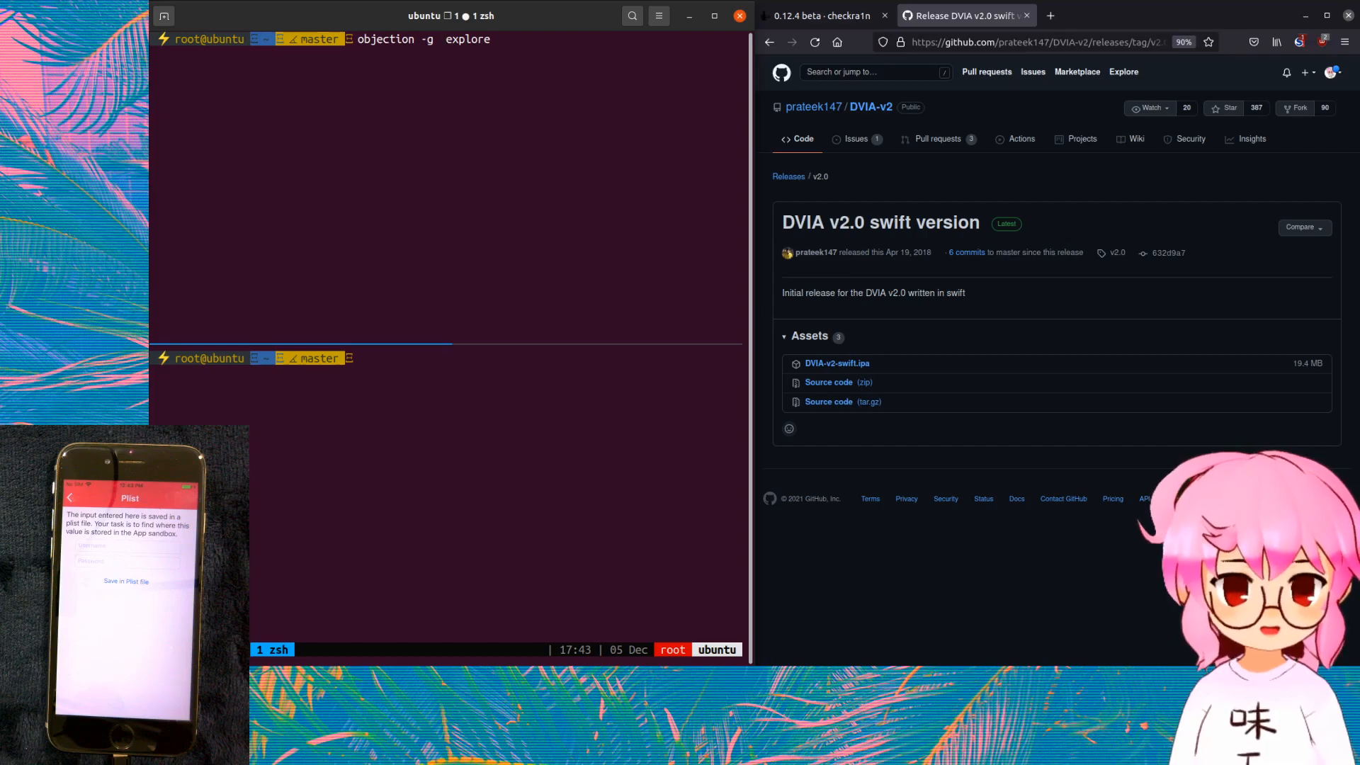
{"action": "type", "text": "1542"}
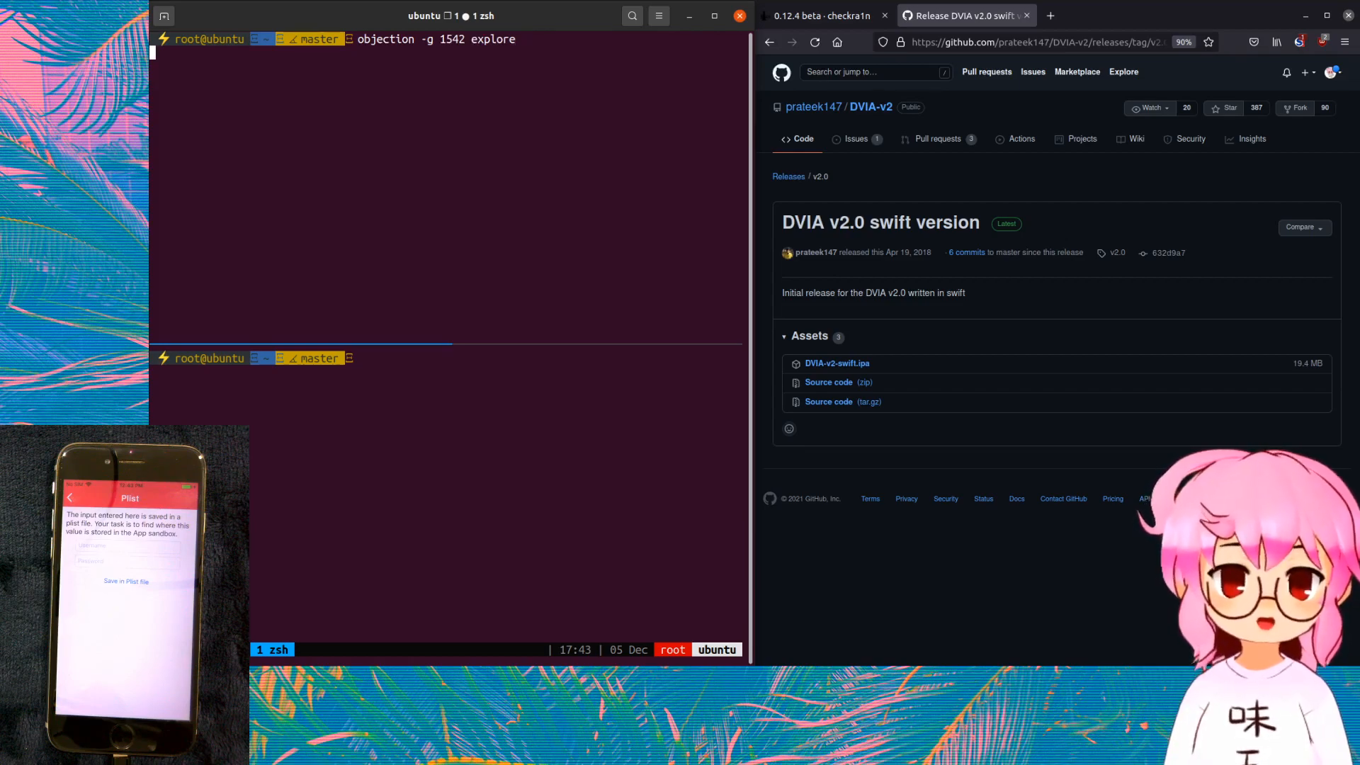
{"action": "key", "text": "Enter"}
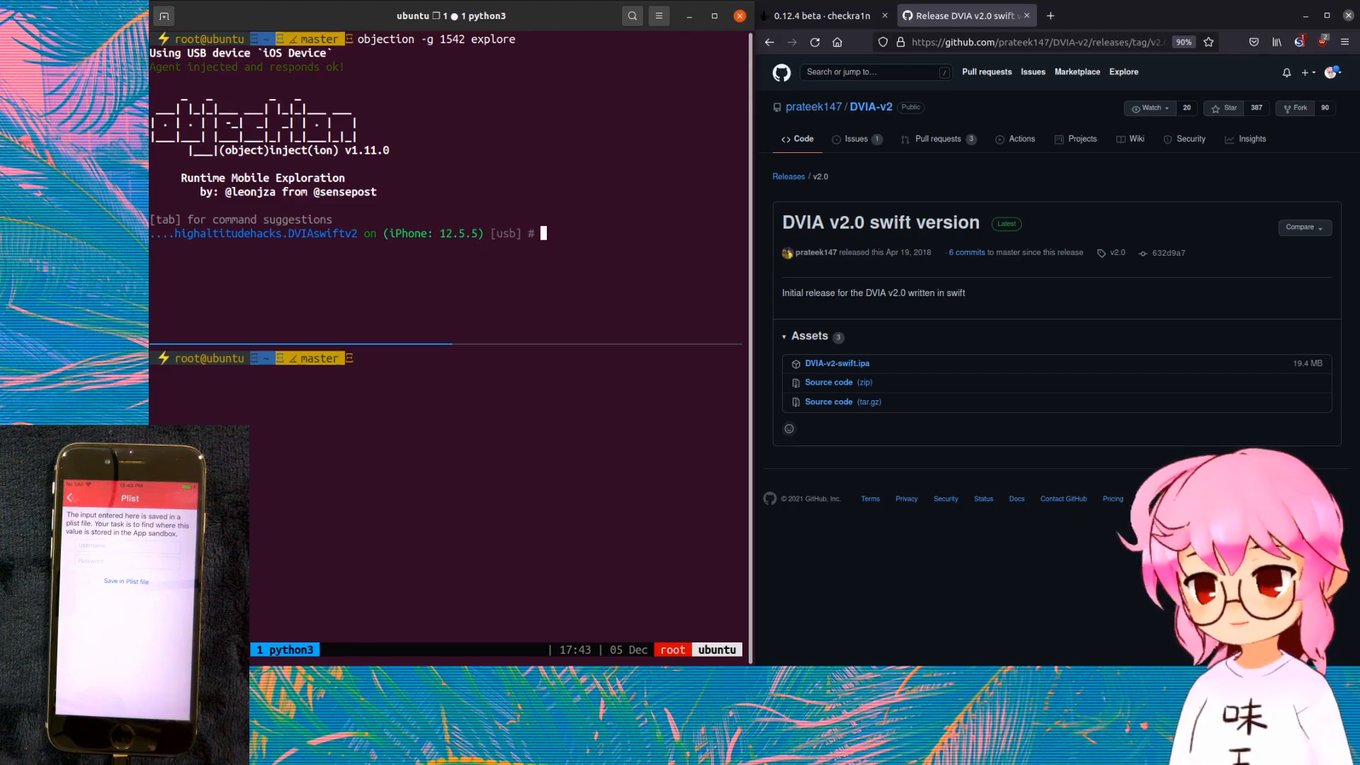
{"action": "type", "text": "ios plist cat userInfo.plist"}
{"action": "type", "text": "iphone"}
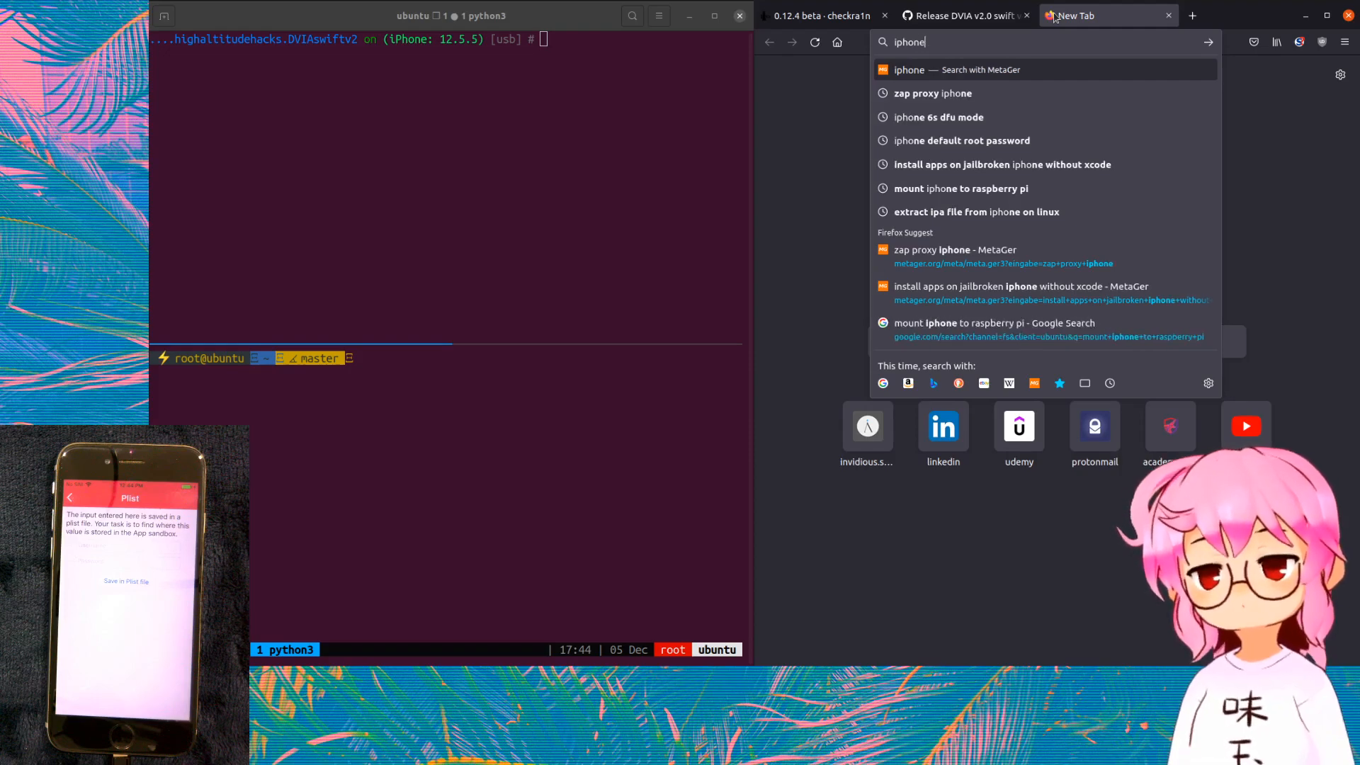
- Go to iphonedev.wiki, search 'plist' and open the Preferences specifier plist page
{"action": "type", "text": "https://iphonedev.wiki/index.php/Main_Page"}
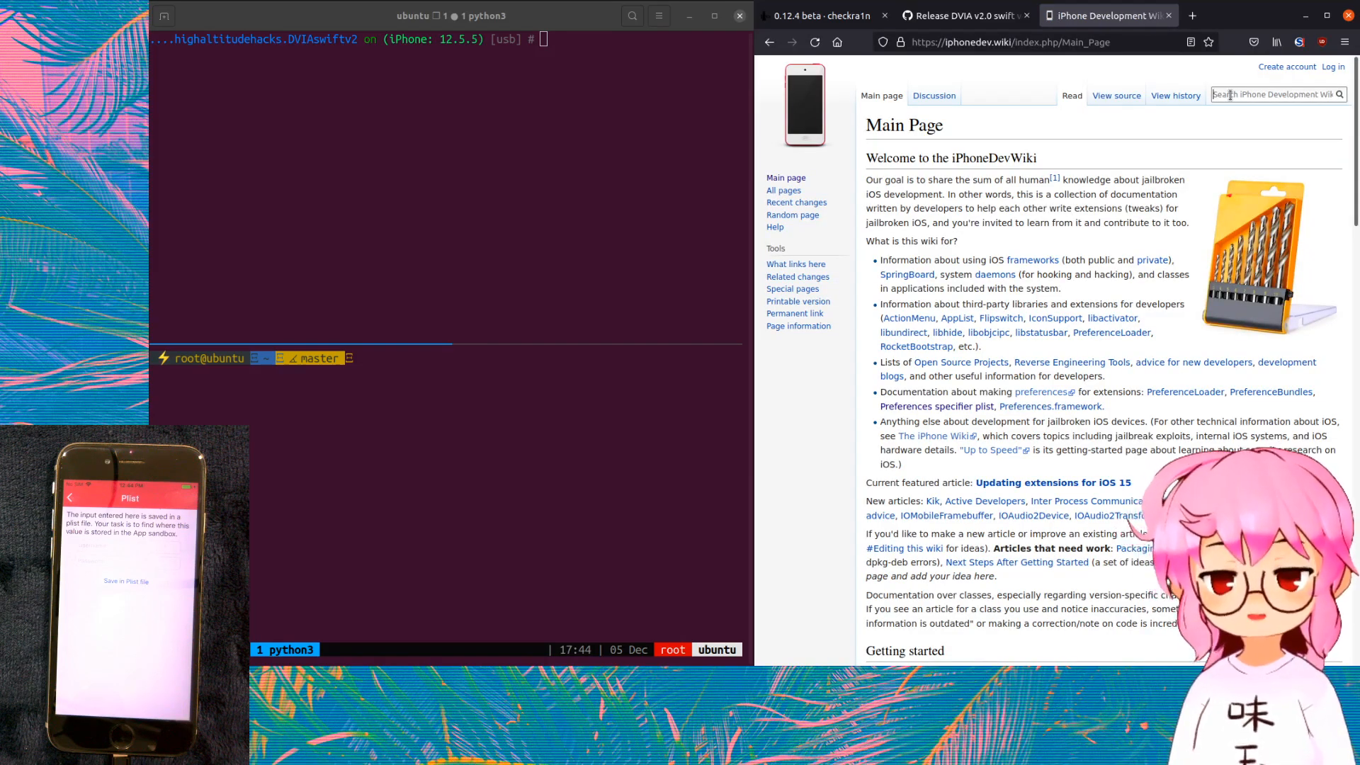
{"action": "type", "text": "plist"}
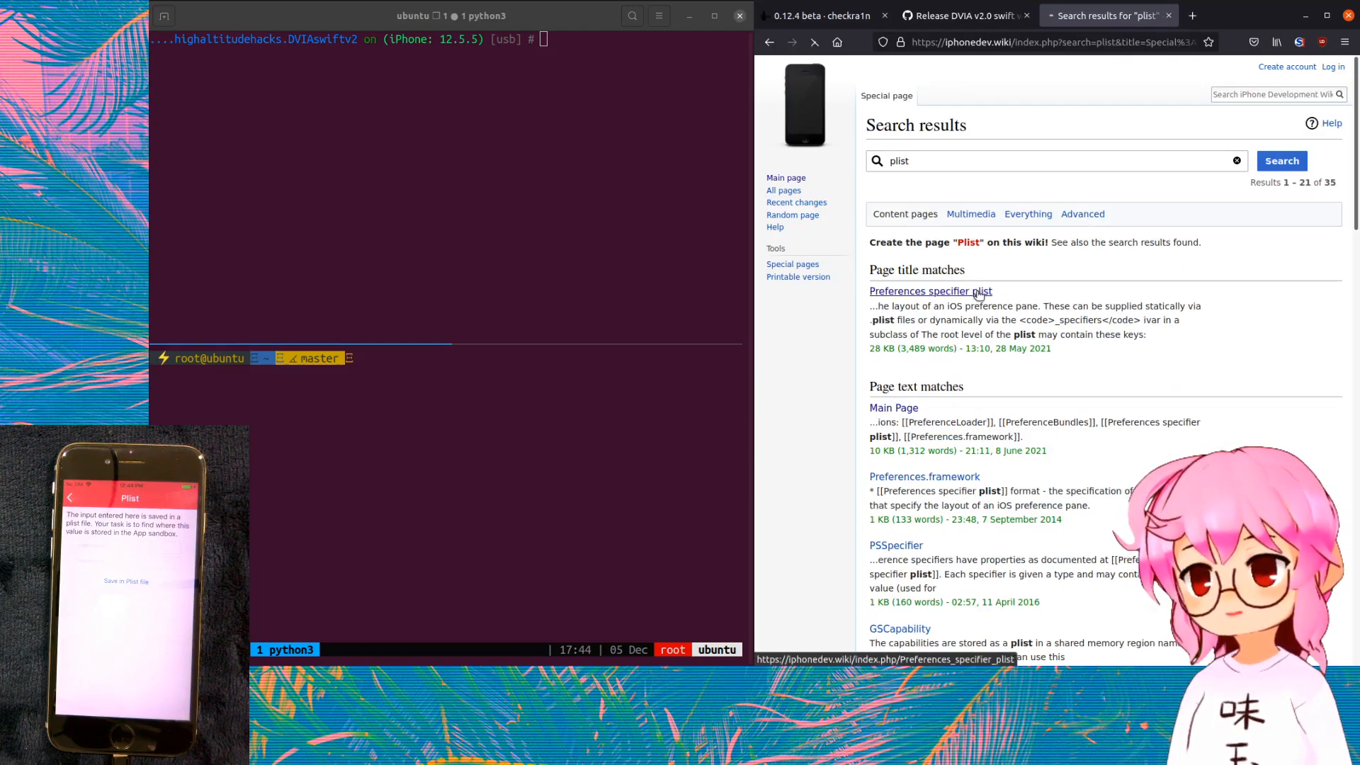
{"action": "left_click", "coordinate": [929, 290]}
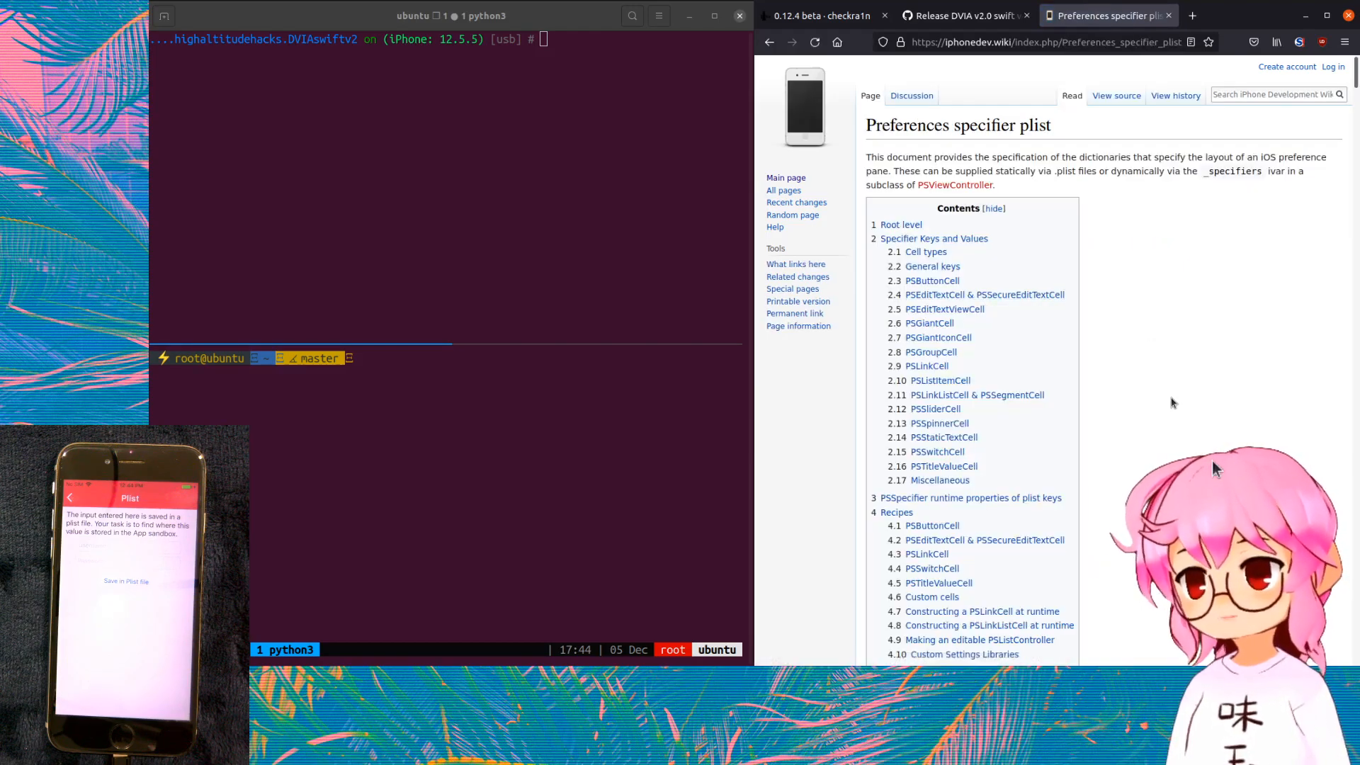
- Scroll down to the General keys and PSButtonCell key tables
{"action": "scroll", "scroll_direction": "down", "scroll_amount": 3}
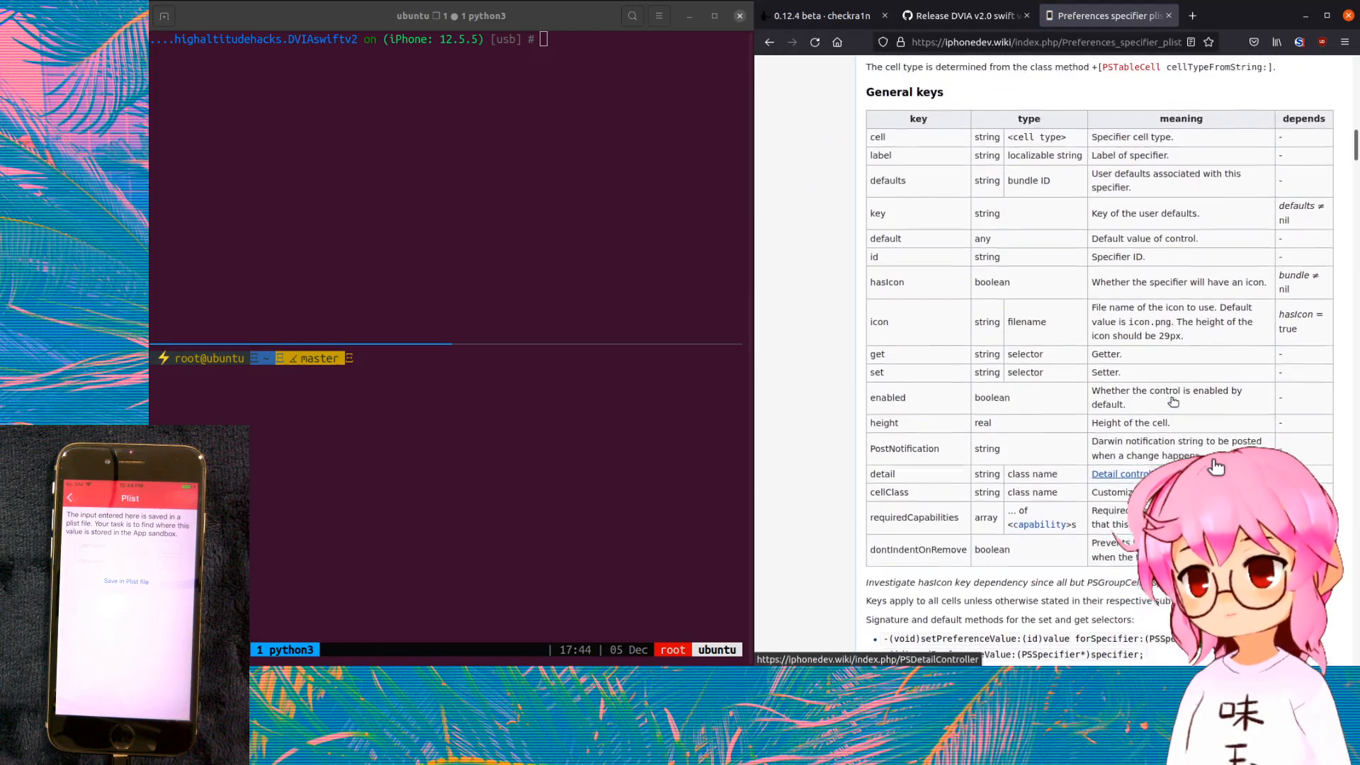
{"action": "scroll", "scroll_direction": "down", "scroll_amount": 3}
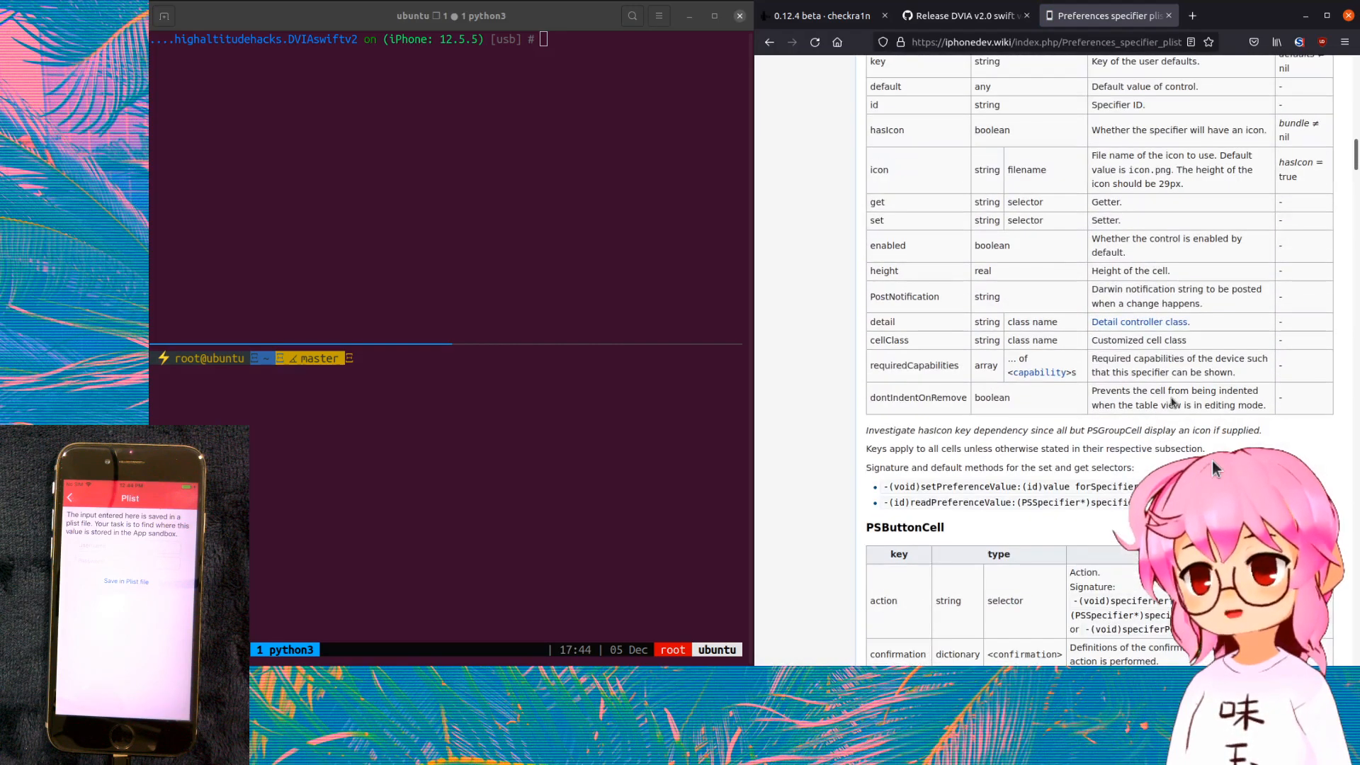
{"action": "scroll", "scroll_direction": "down", "scroll_amount": 3}
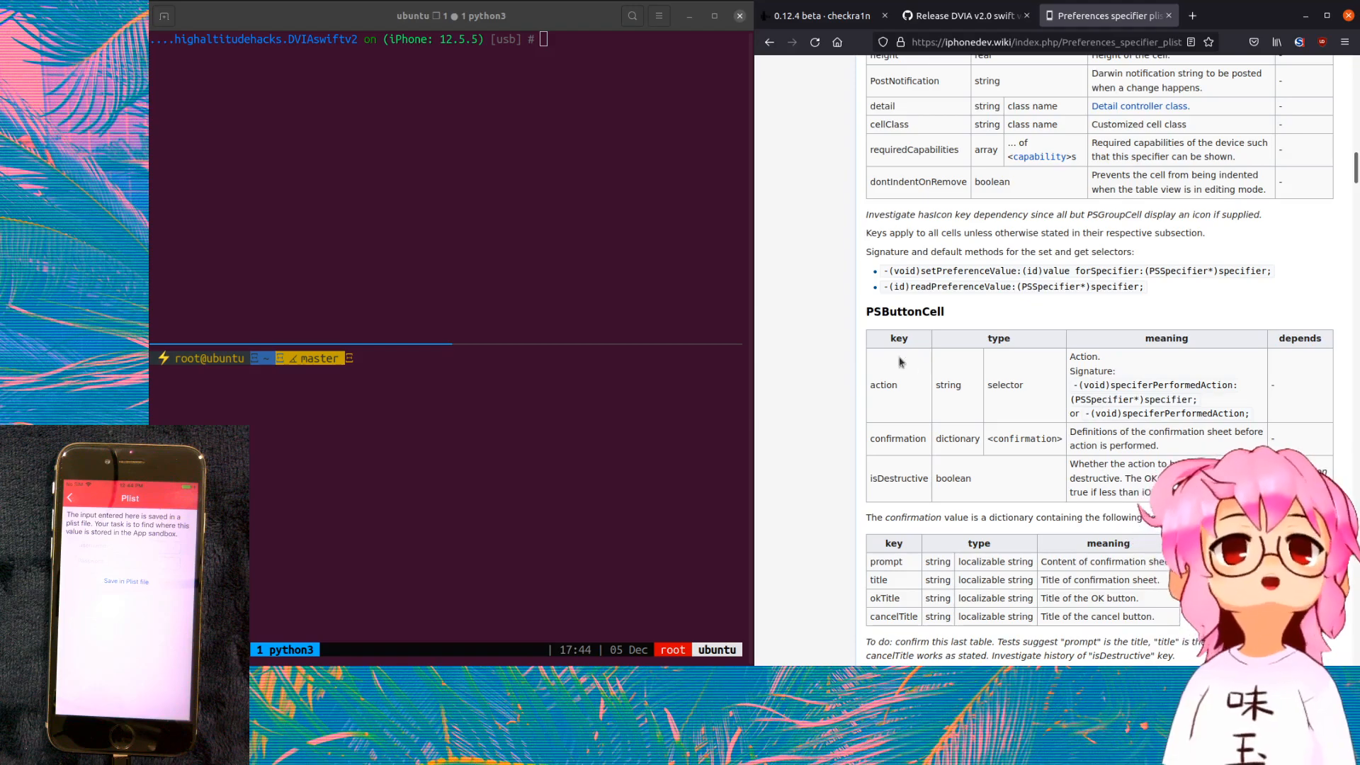
{"action": "mouse_move", "coordinate": [829, 349]}
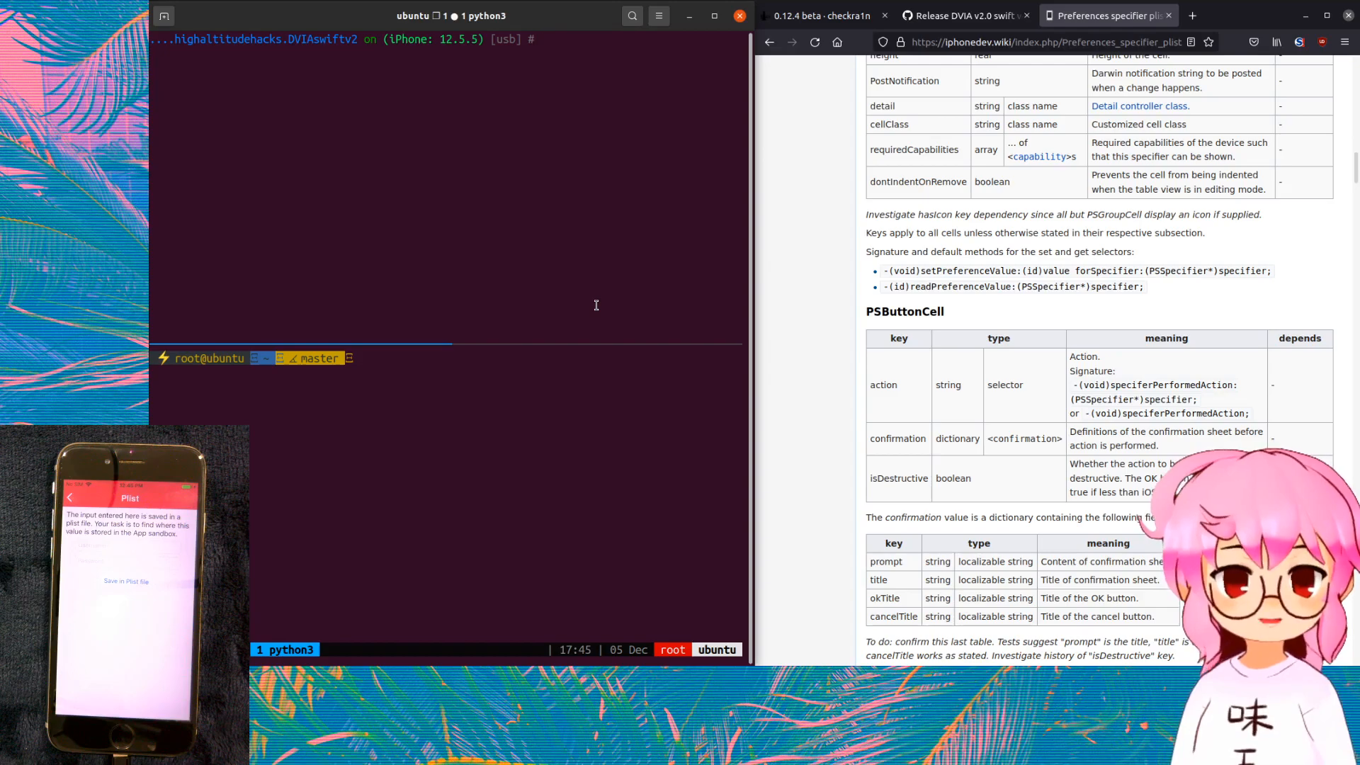
- Run env to show sandbox paths, then ls the app's DocumentDirectory, revealing userInfo.plist
{"action": "type", "text": "env"}
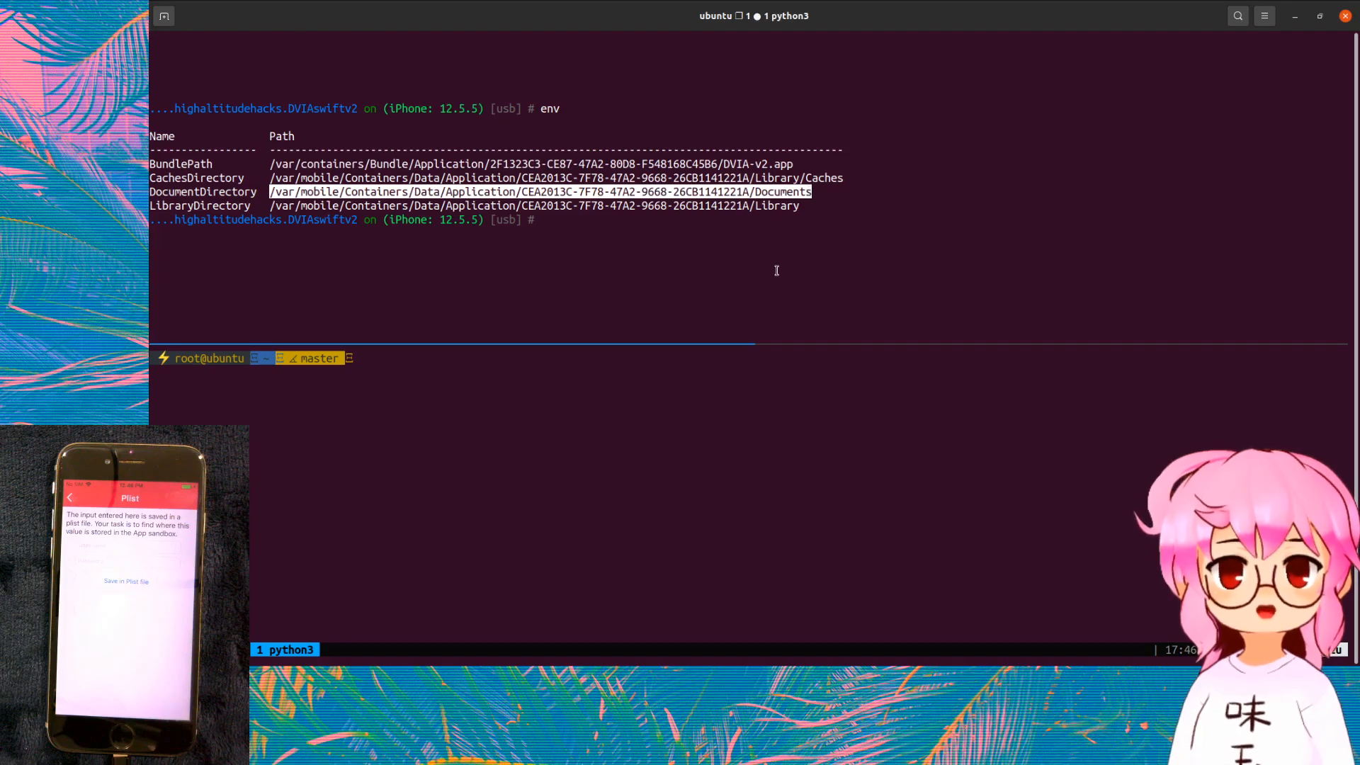
{"action": "type", "text": "ls /var/mobile/Containers/Data/Application/CEA2013C-7F78-47A2-9668-26CB1141221A/Documents"}
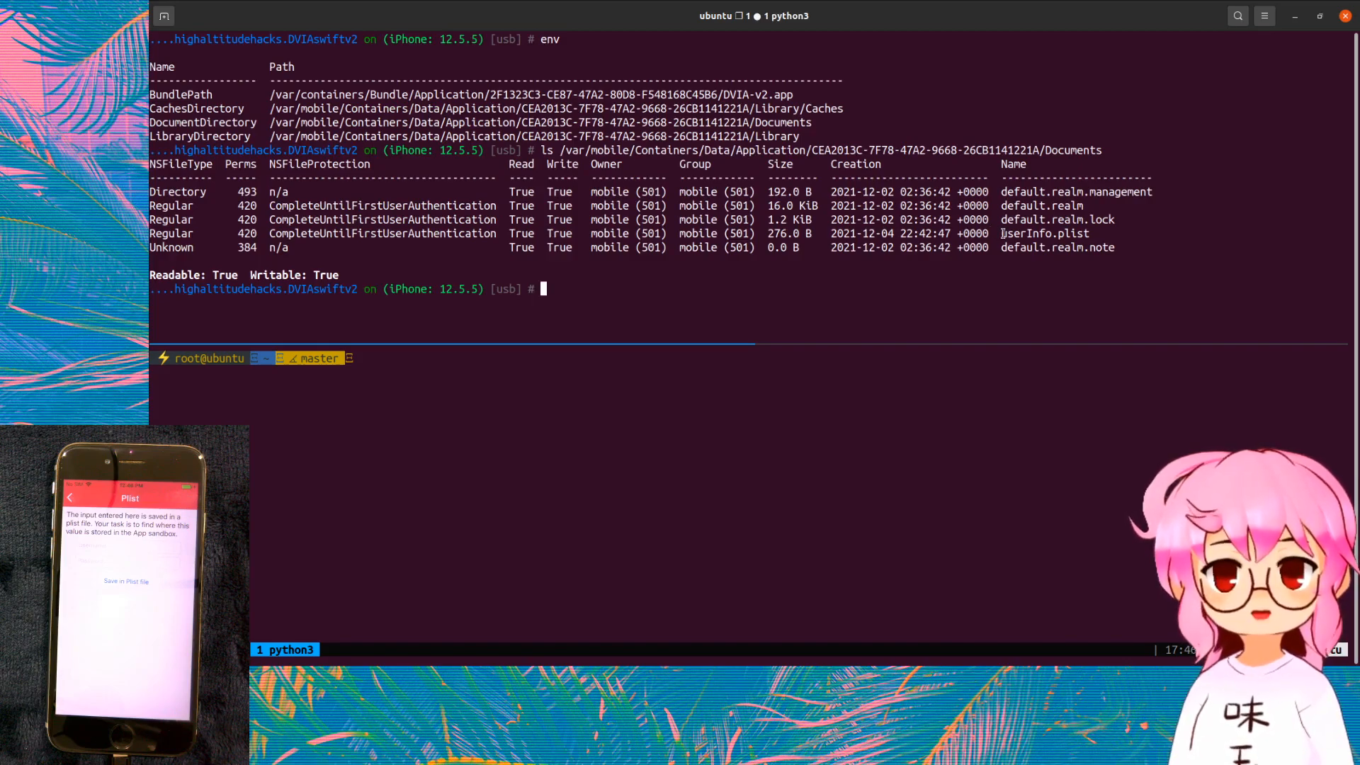
- Pick up userInfo.plist and attempt an objection command, ending in a Frida TypeError traceback
{"action": "double_click", "coordinate": [1044, 233]}
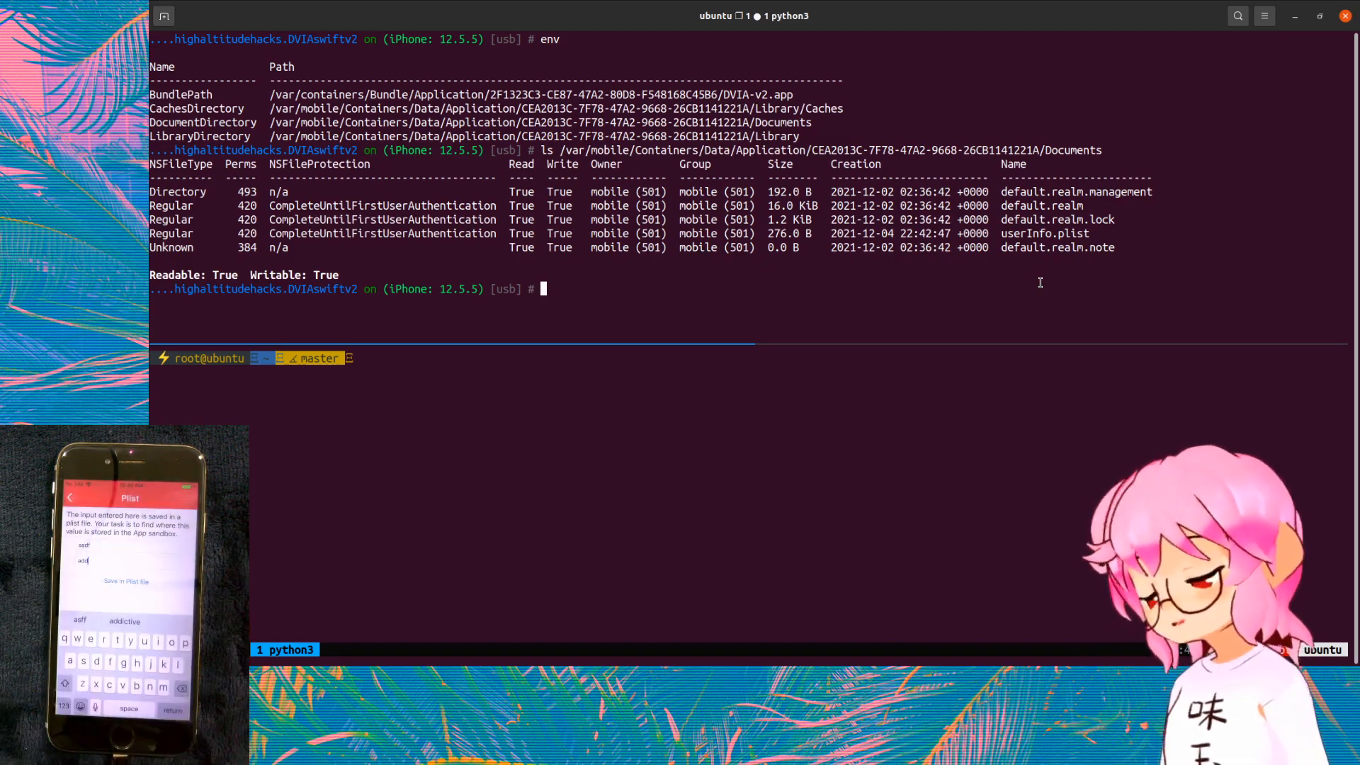
{"action": "type", "text": "ios ui alert \"heck i am hacked\""}
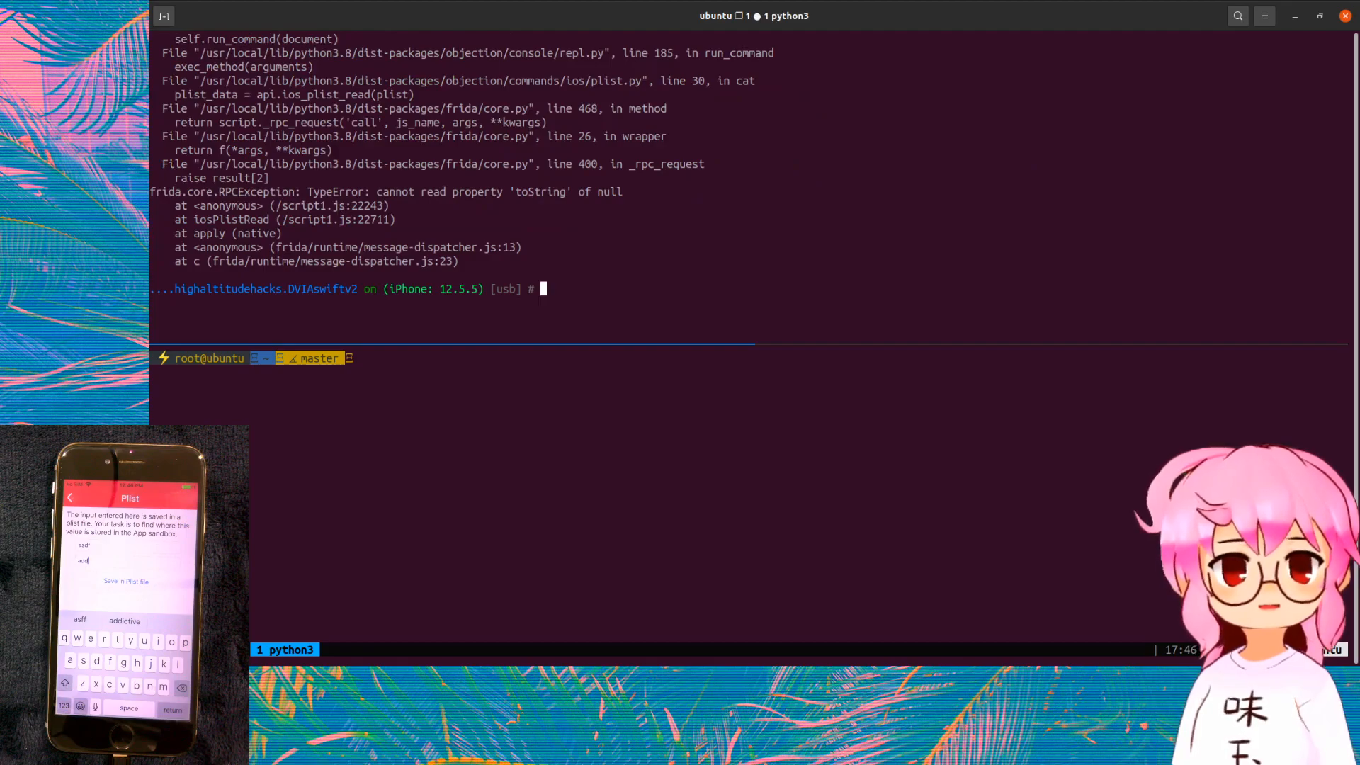
{"action": "mouse_move", "coordinate": [952, 306]}
{"action": "type", "text": "exit"}
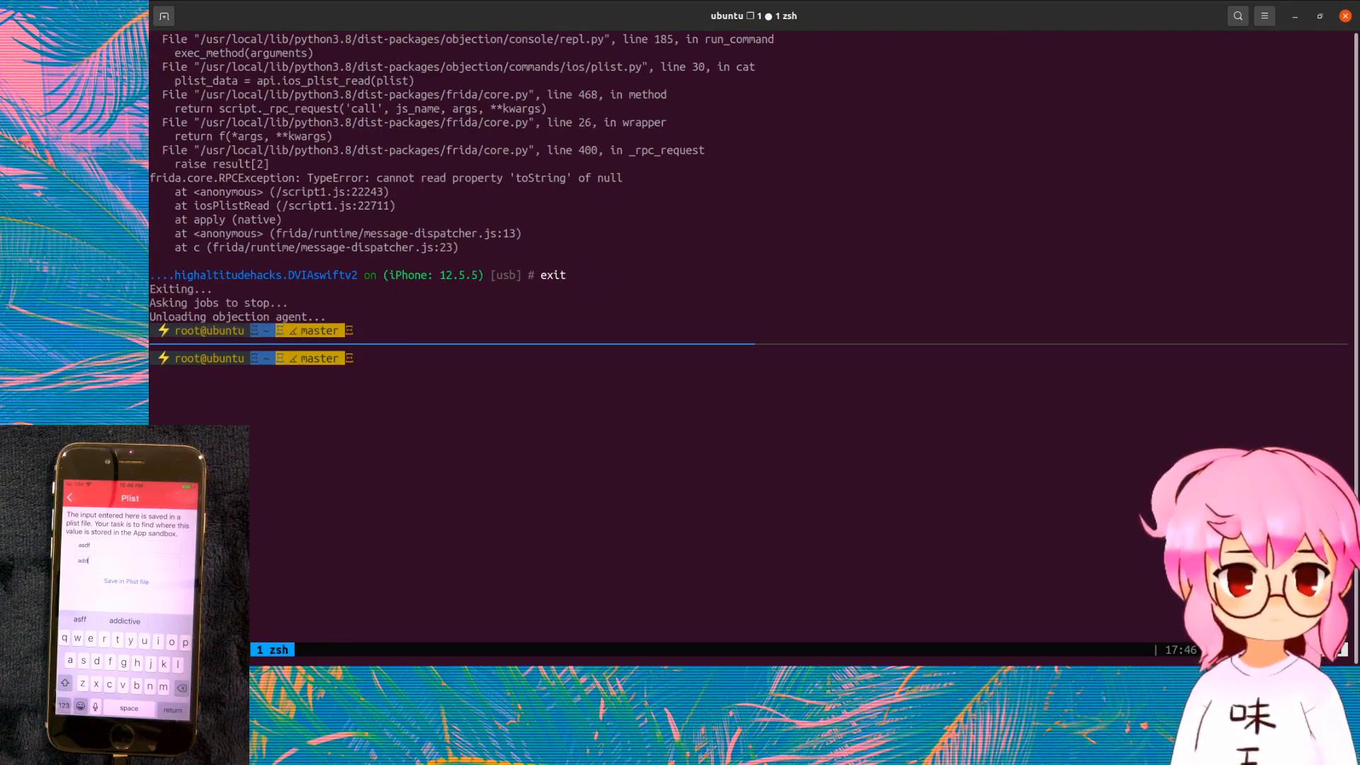
- Reattach with objection -g 1542 explore, cd toward userInfo.plist and rerun env
{"action": "type", "text": "objection -g 1542 explore"}
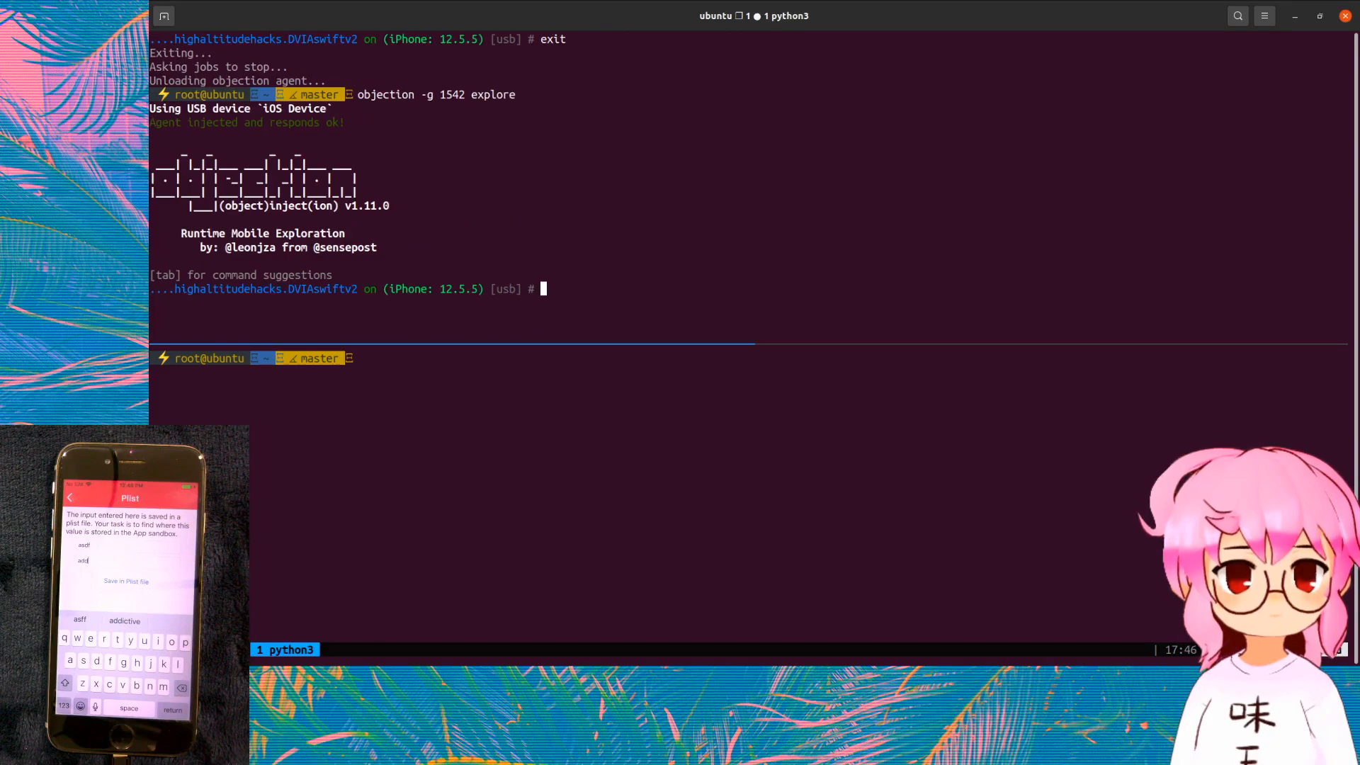
{"action": "type", "text": "cd userInfo.plist"}
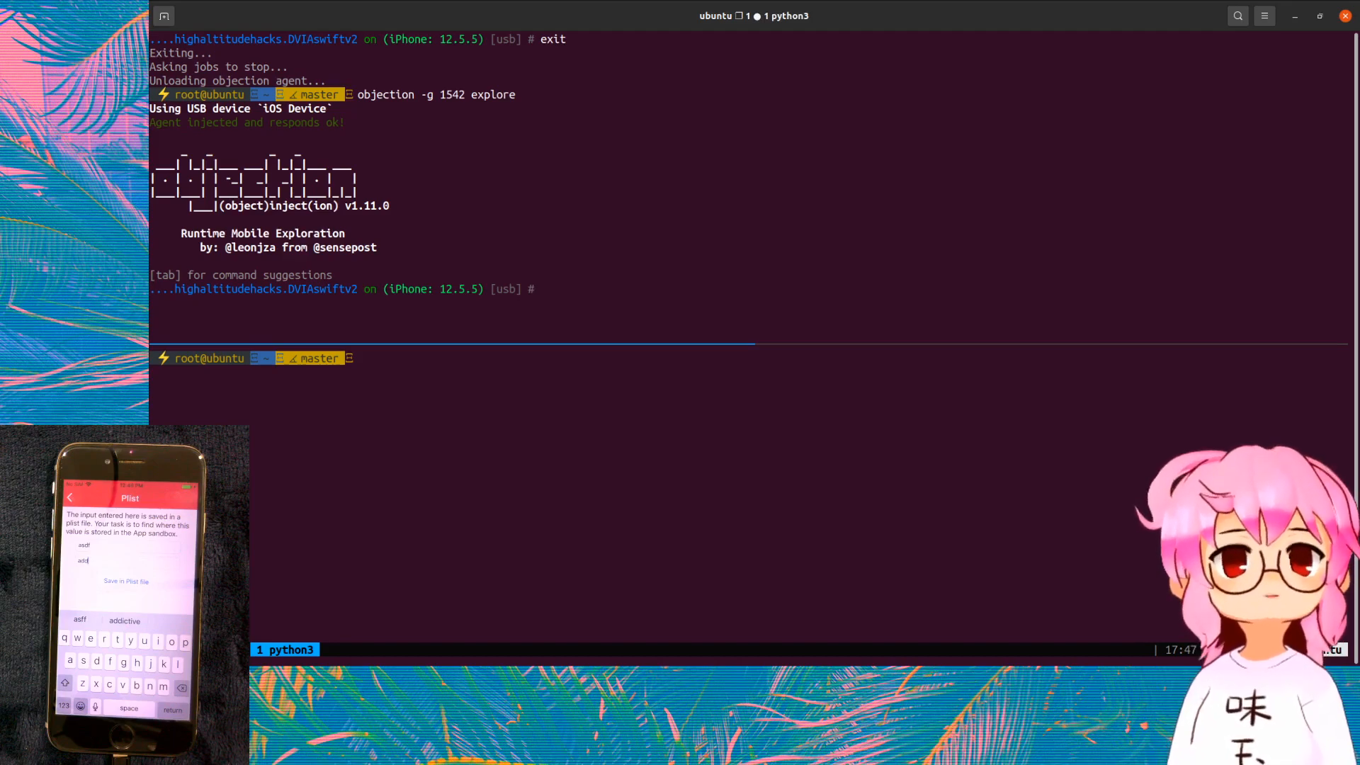
{"action": "type", "text": "env"}
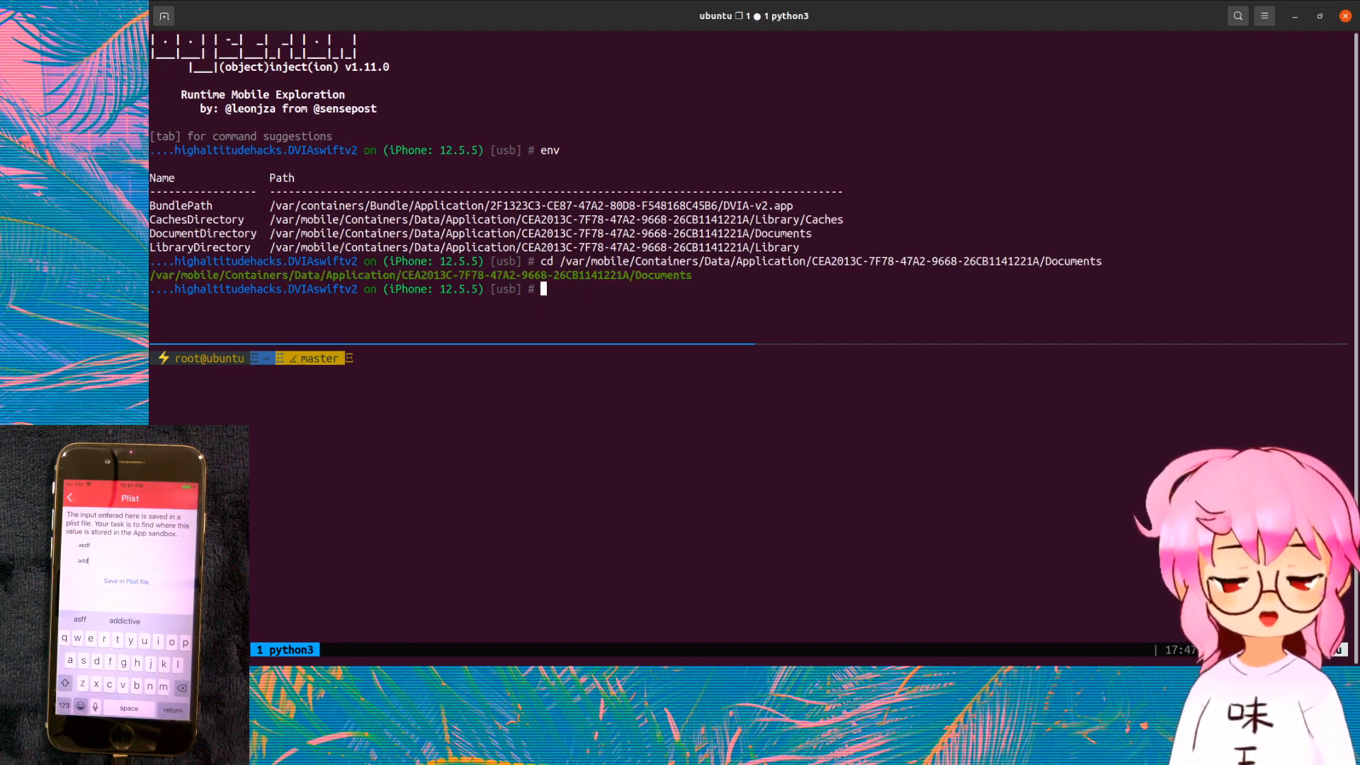
- List the Documents directory and enter ios plist cat userInfo.plist to print it
{"action": "type", "text": "ls"}
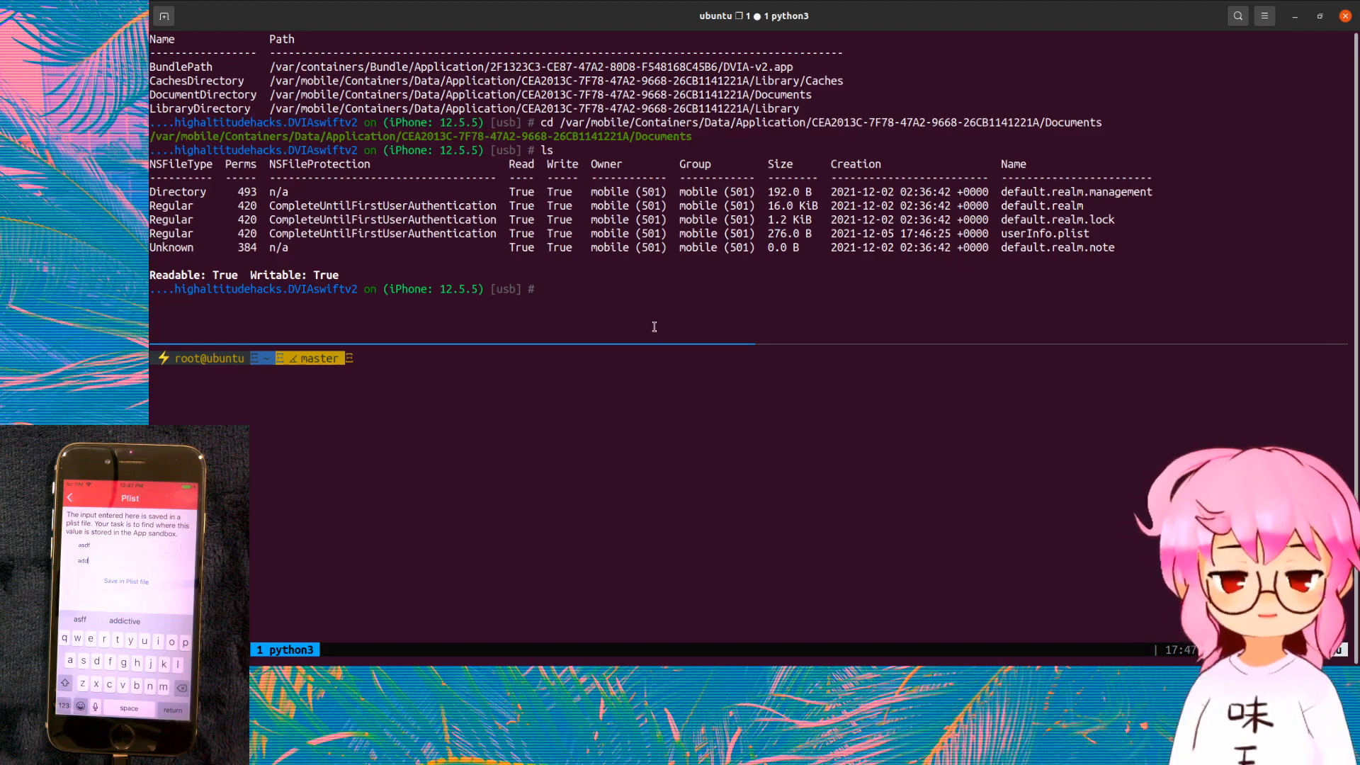
{"action": "type", "text": "ios plist cat userInfo.plist"}
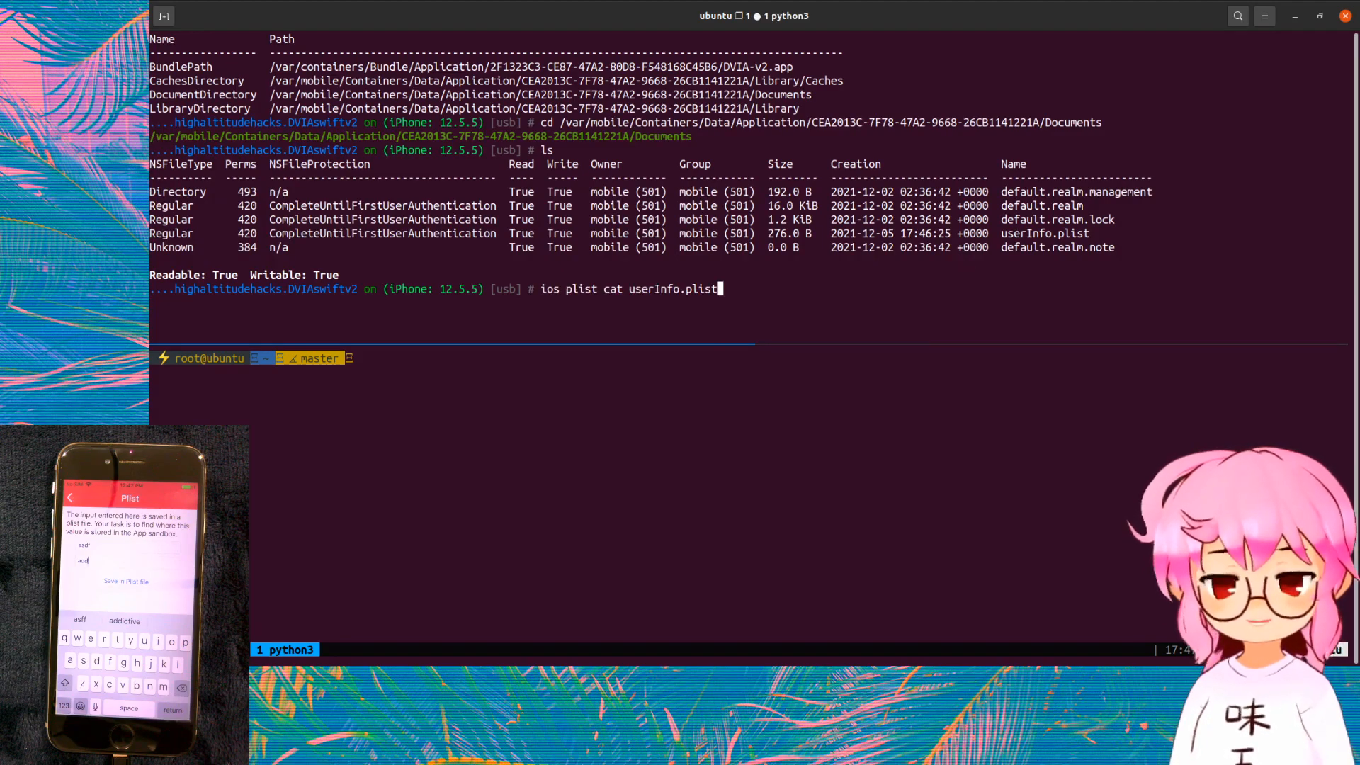